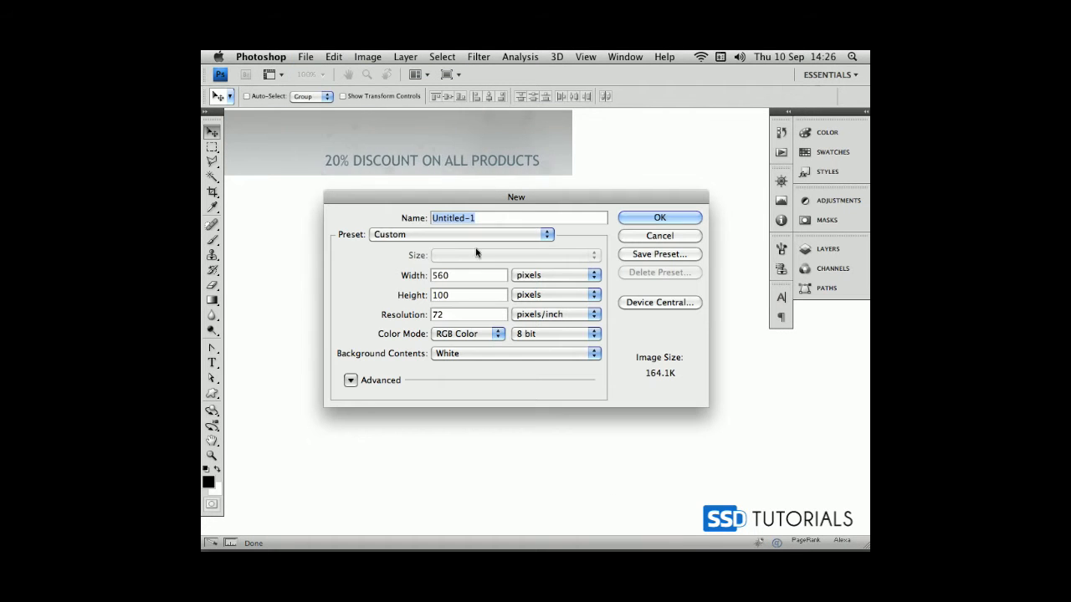
- Create a new white-background document named banner, 800 pixels wide
type("banner")
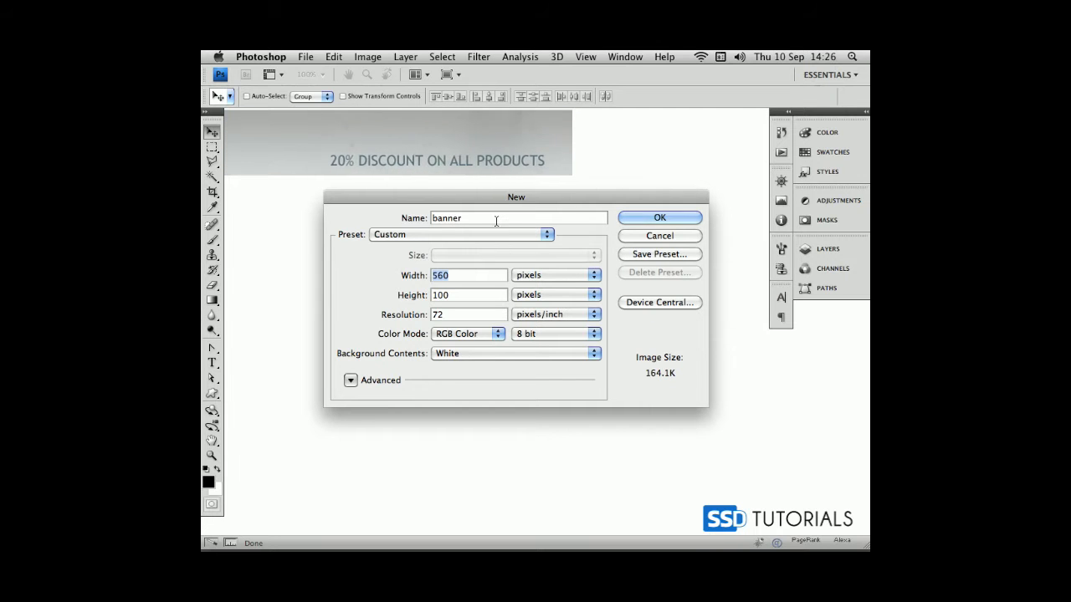
mouse_move(495, 217)
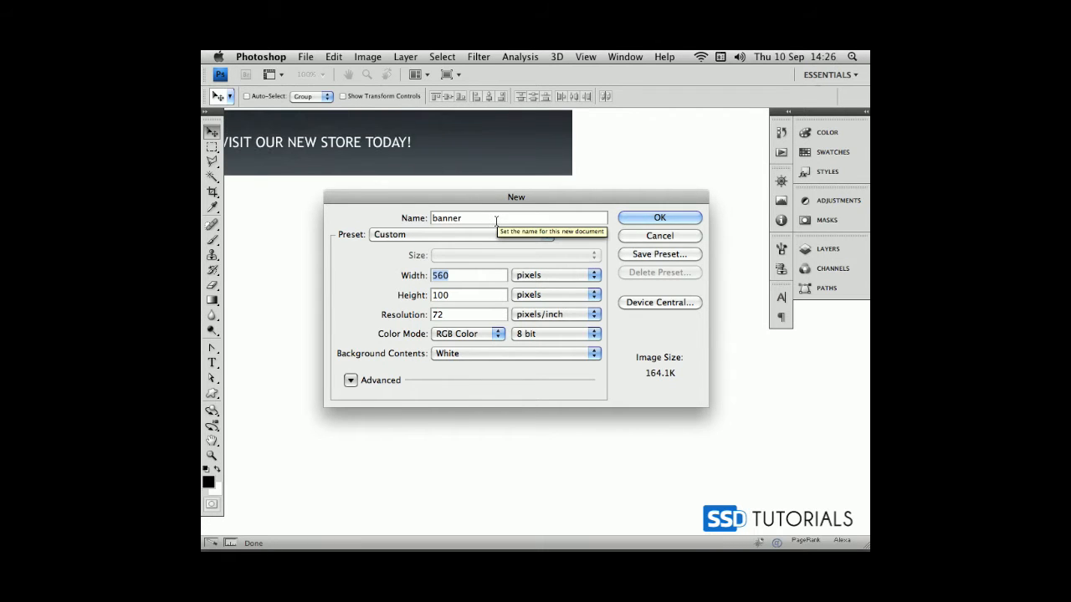
type("800")
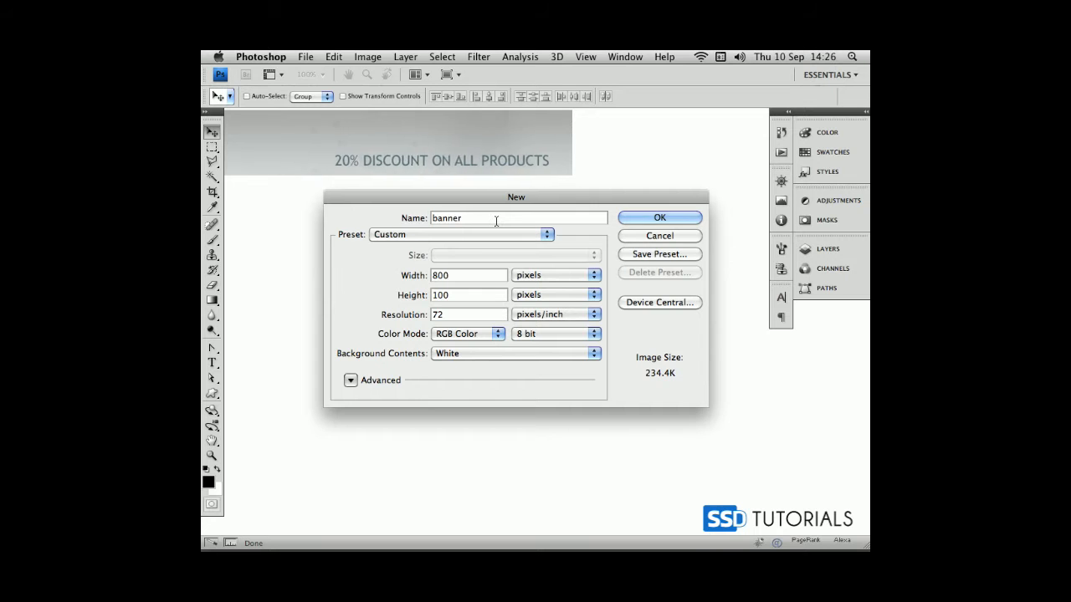
left_click(659, 218)
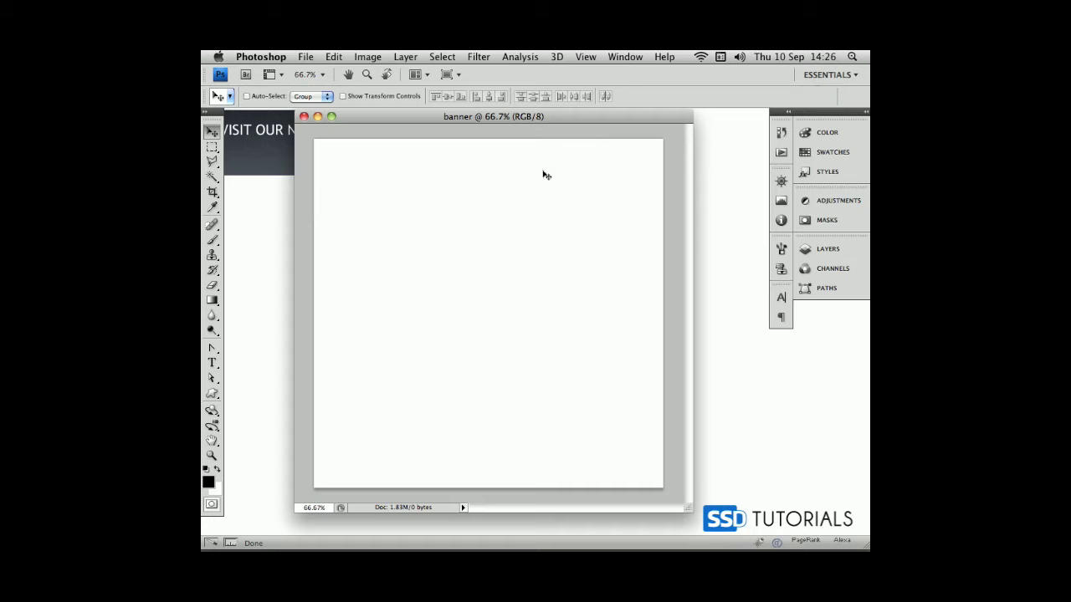
- Mark a wide rectangular marquee selection near the top of the canvas for the banner bar
left_click(211, 147)
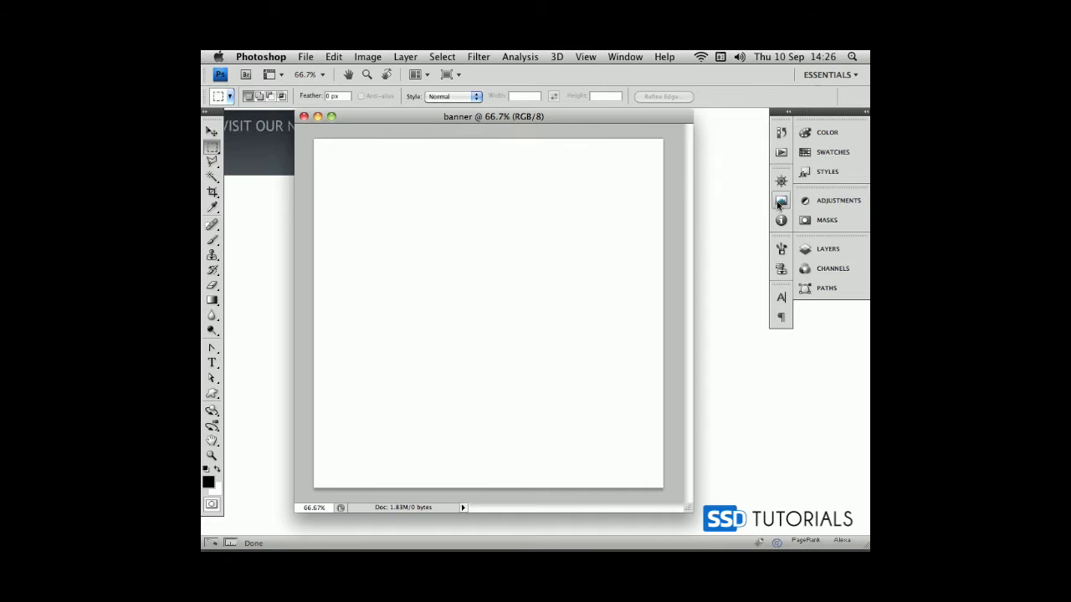
left_click(782, 220)
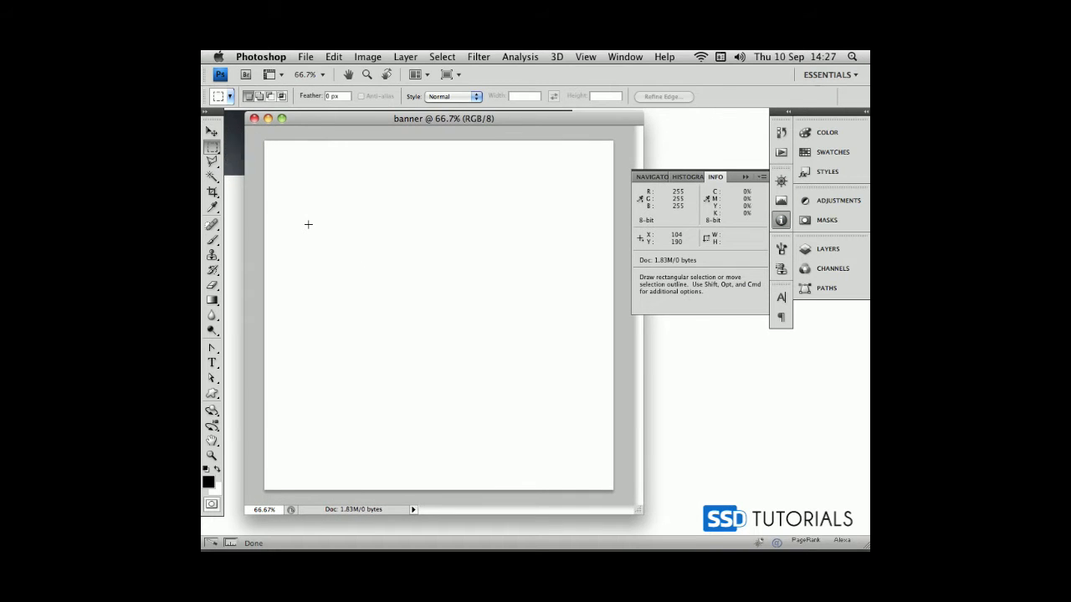
left_click_drag(307, 224, 549, 274)
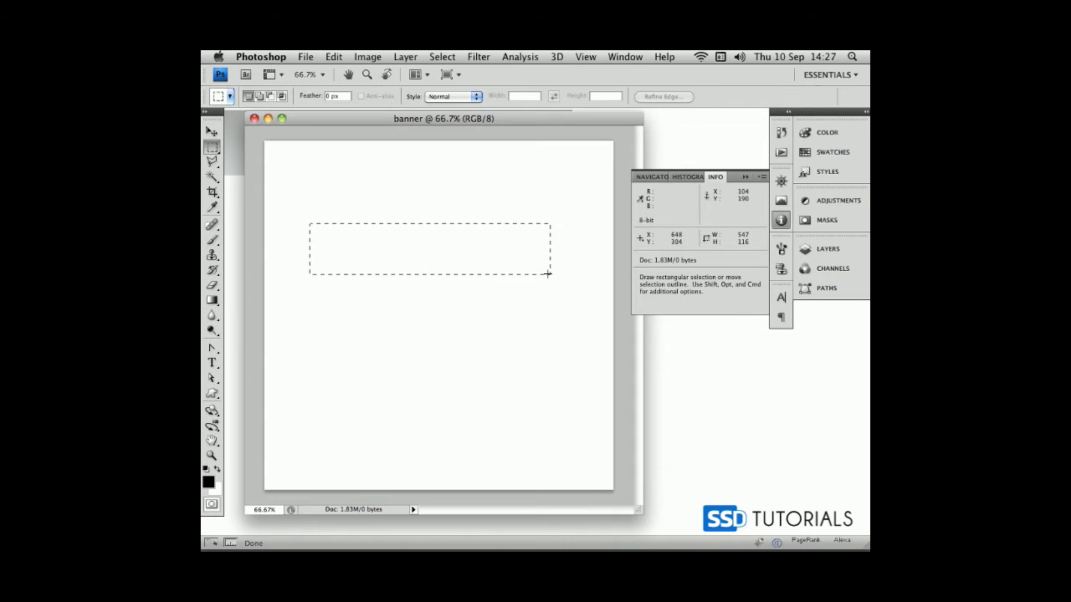
left_click_drag(549, 275, 512, 258)
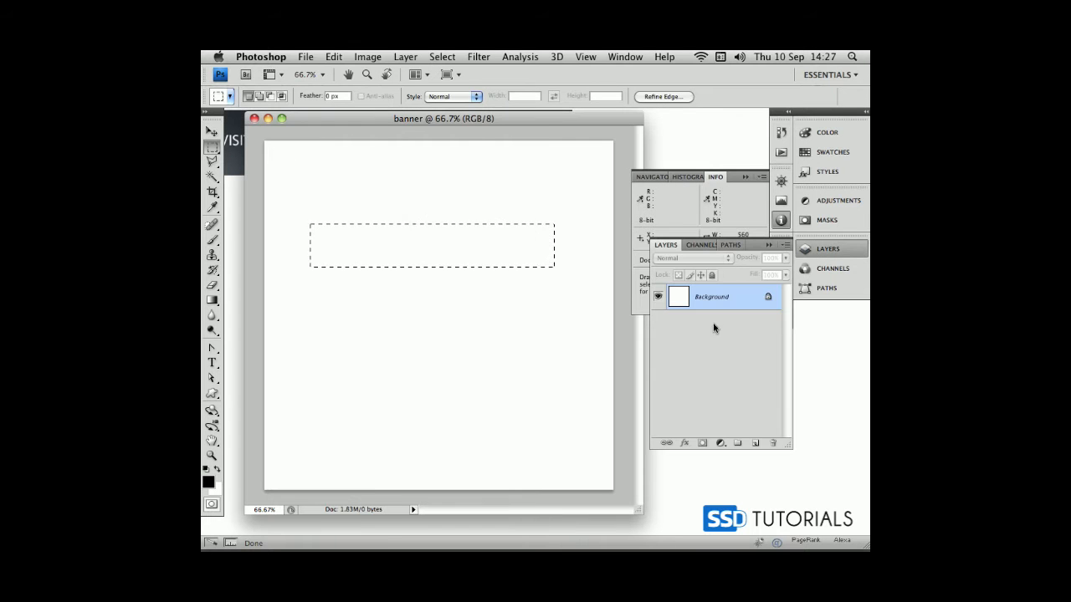
- Add a new layer with a white bar on black and move the bar toward the centre
left_click(738, 442)
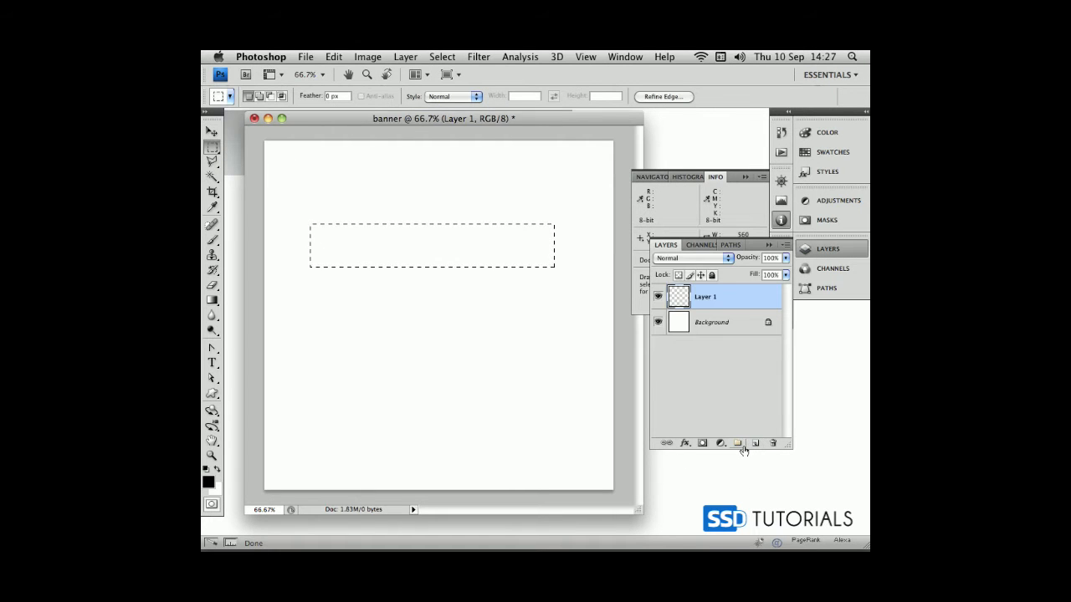
mouse_move(736, 441)
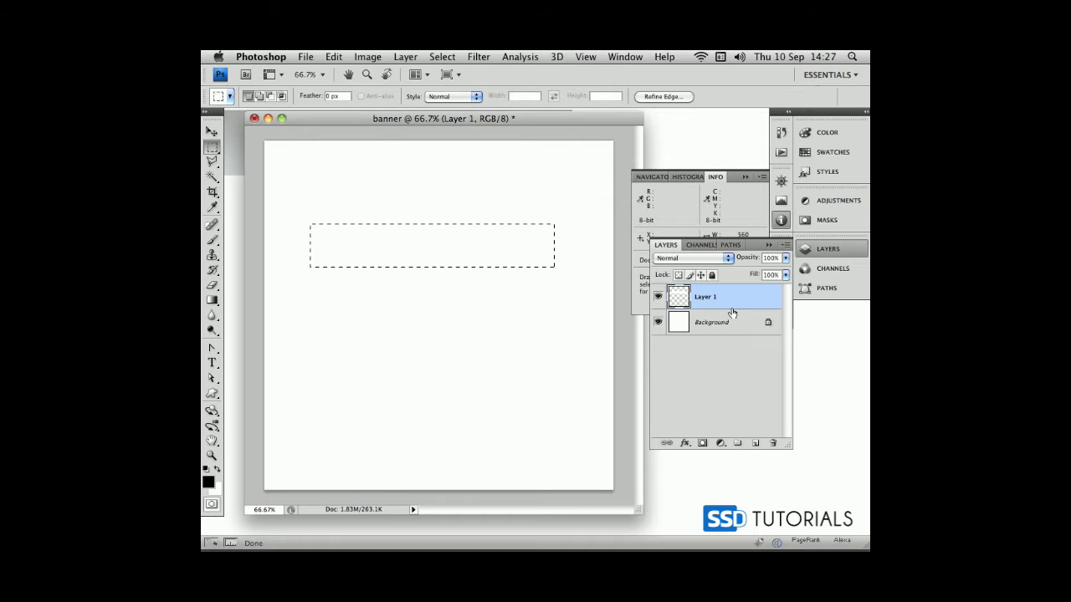
left_click(711, 321)
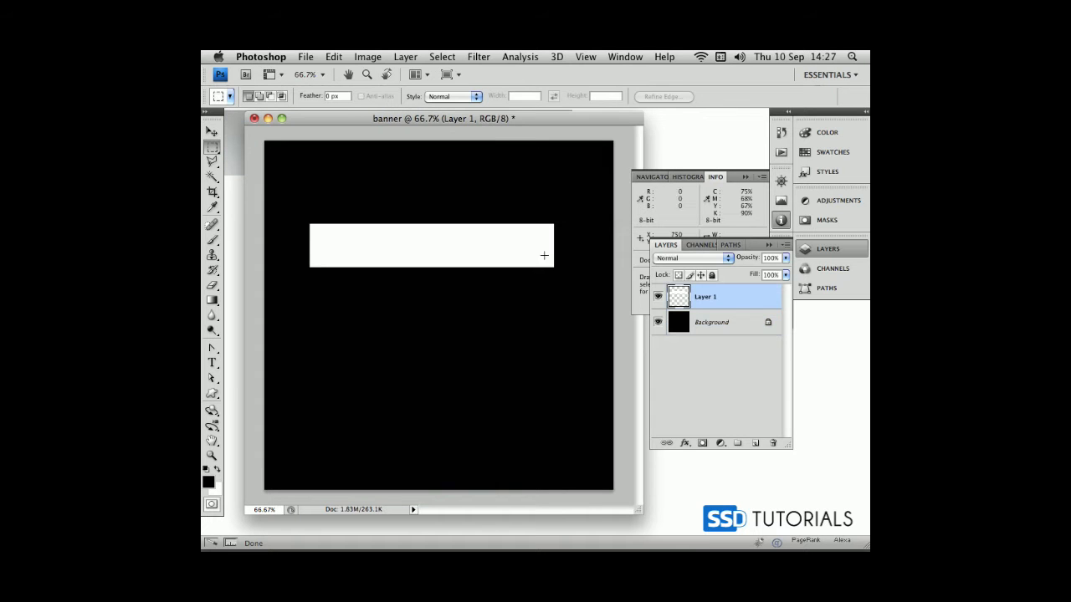
left_click(211, 130)
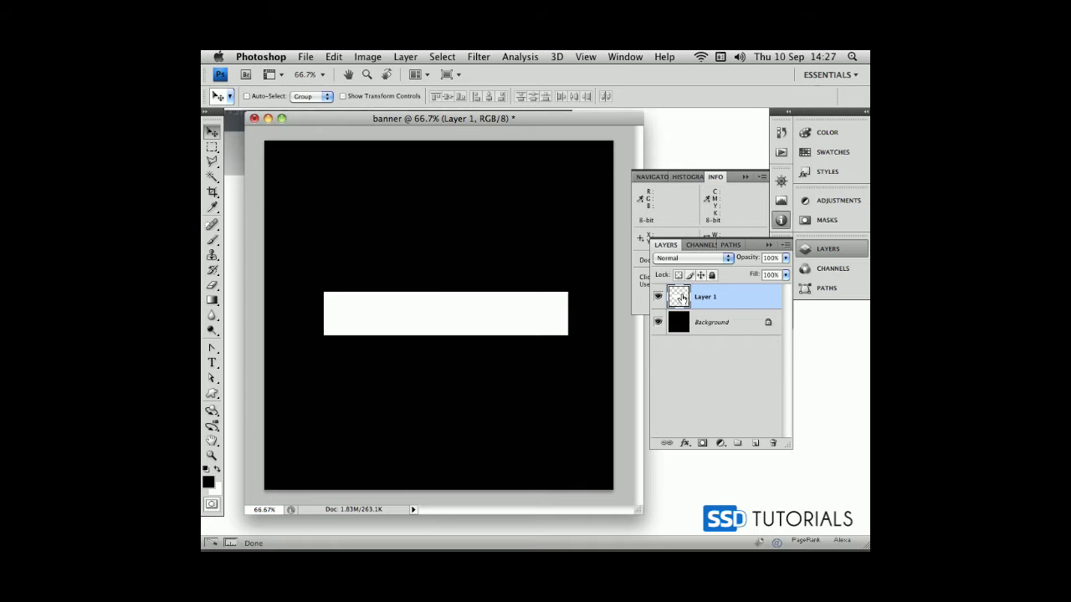
mouse_move(679, 296)
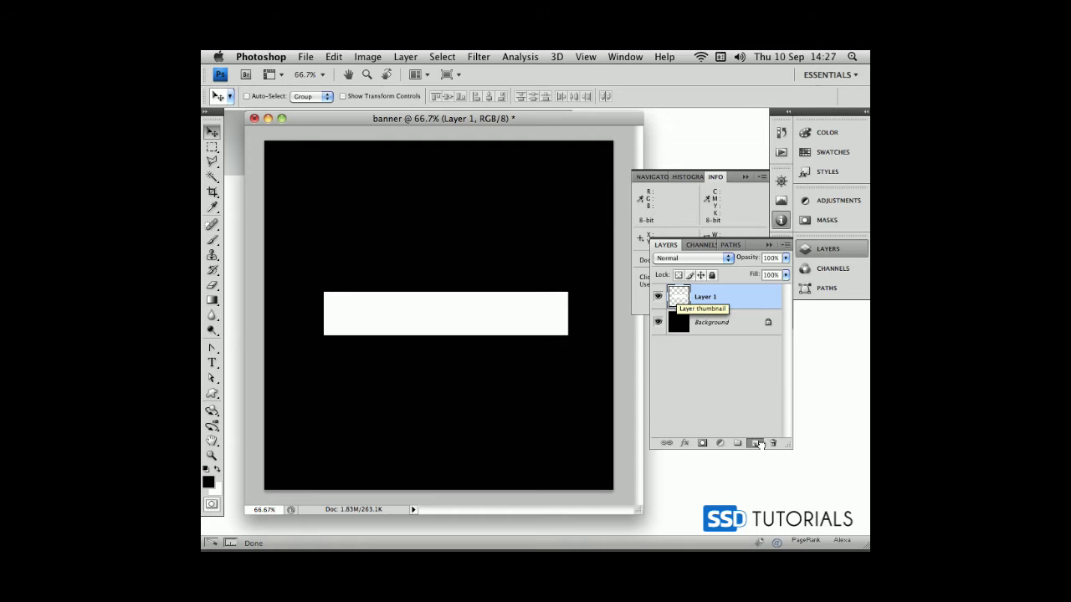
- Duplicate Layer 1 and give the copy a grey metallic Gradient Overlay preset
left_click(753, 441)
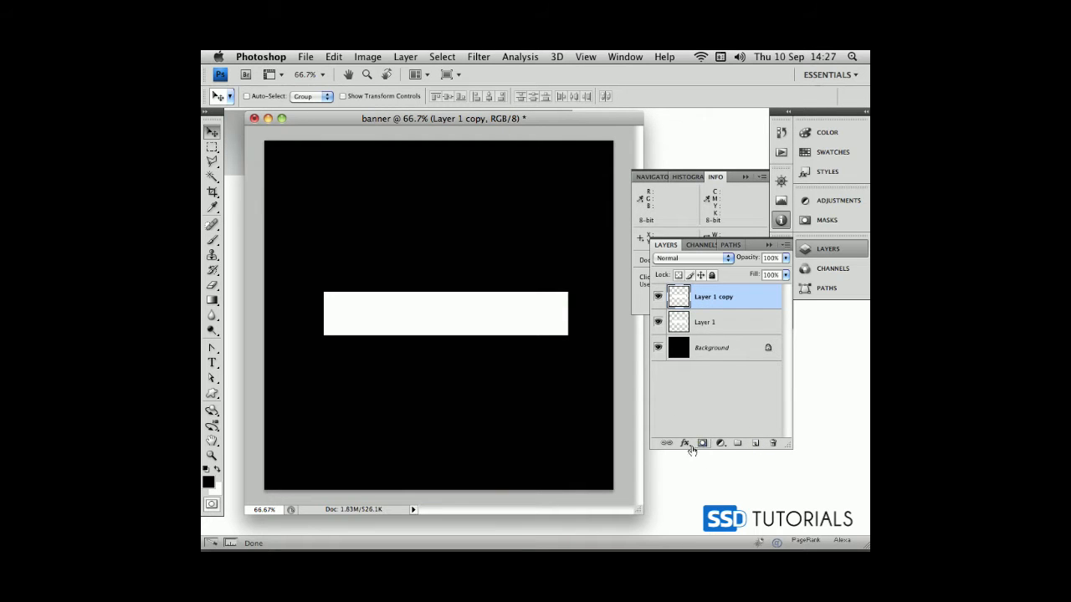
left_click(686, 441)
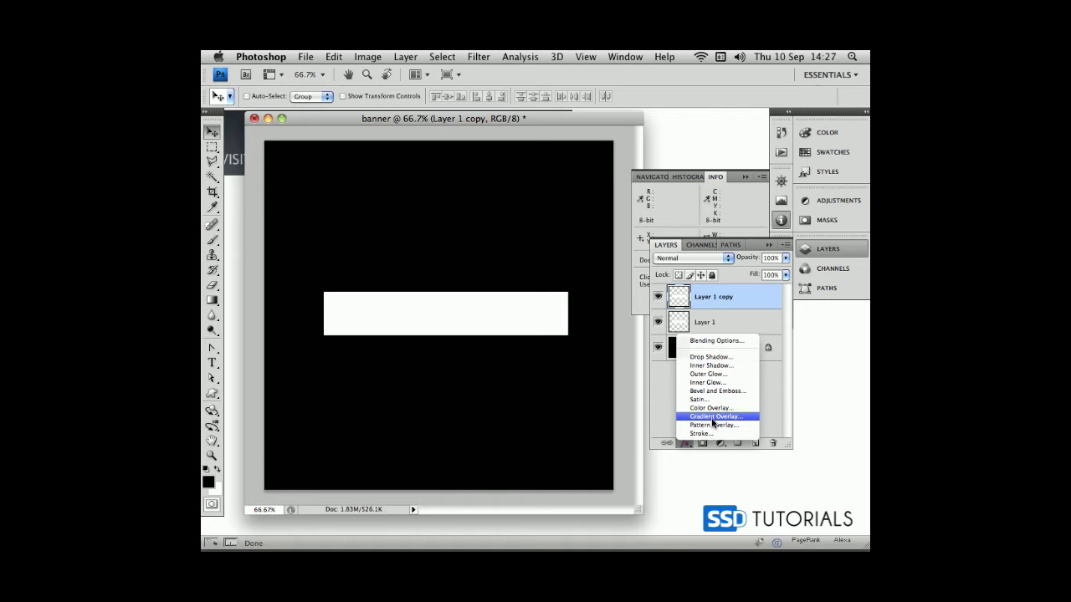
left_click(715, 417)
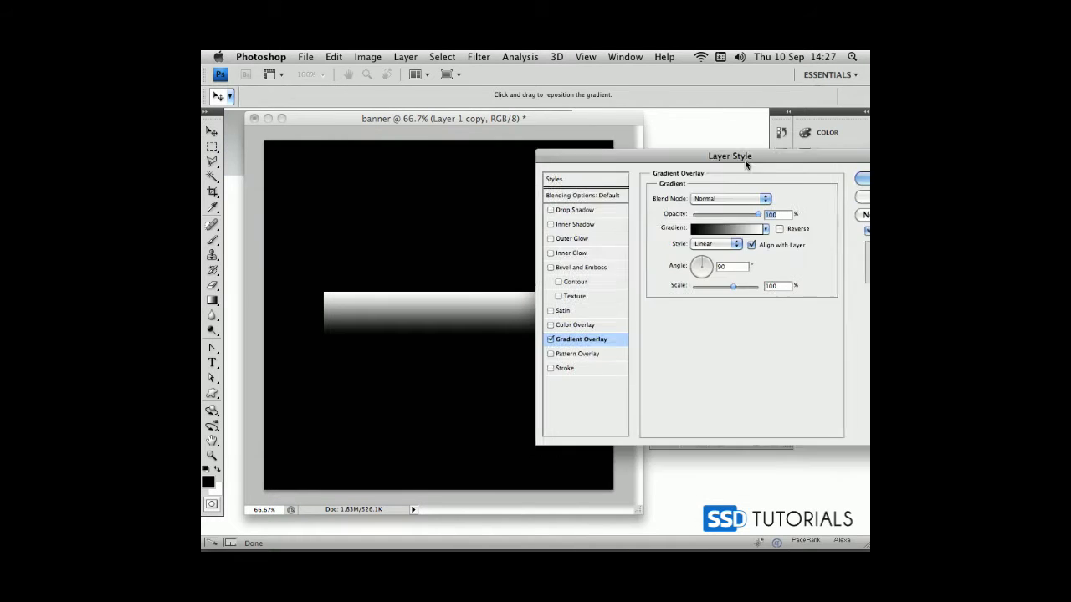
left_click(726, 227)
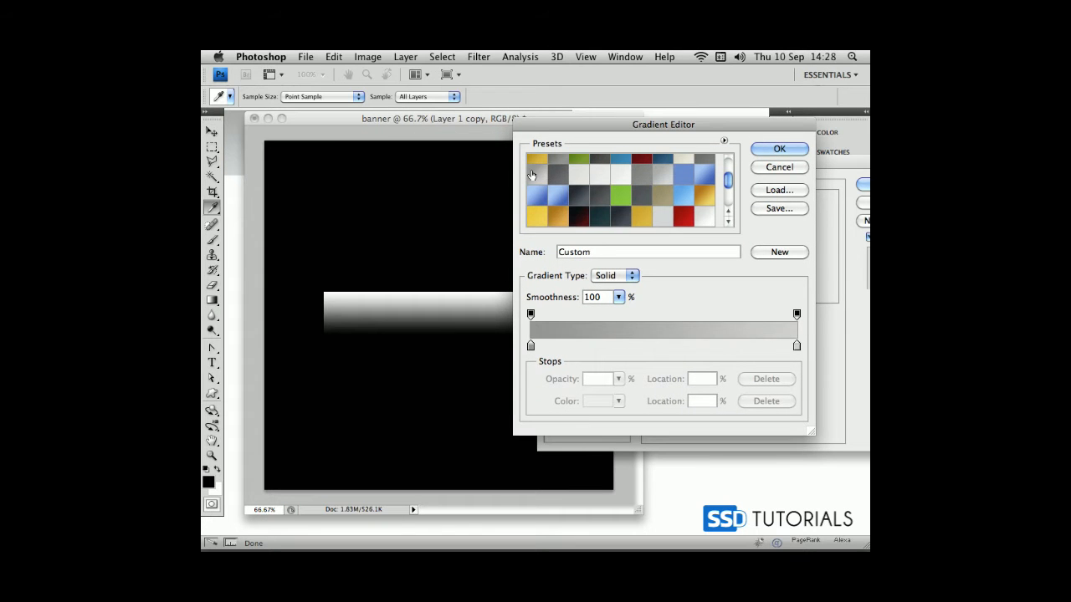
left_click(669, 177)
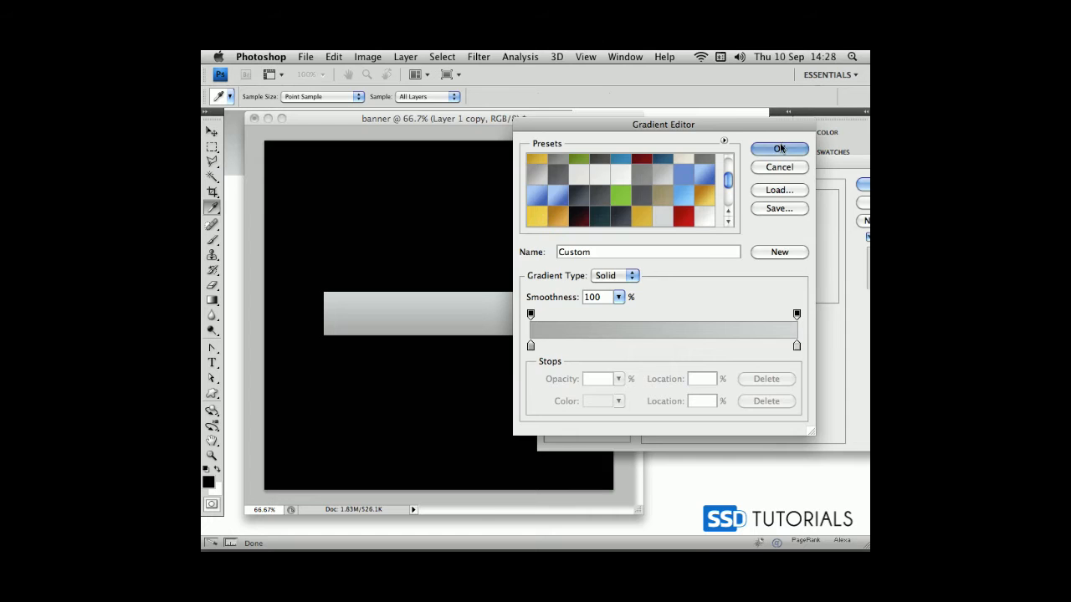
left_click(780, 148)
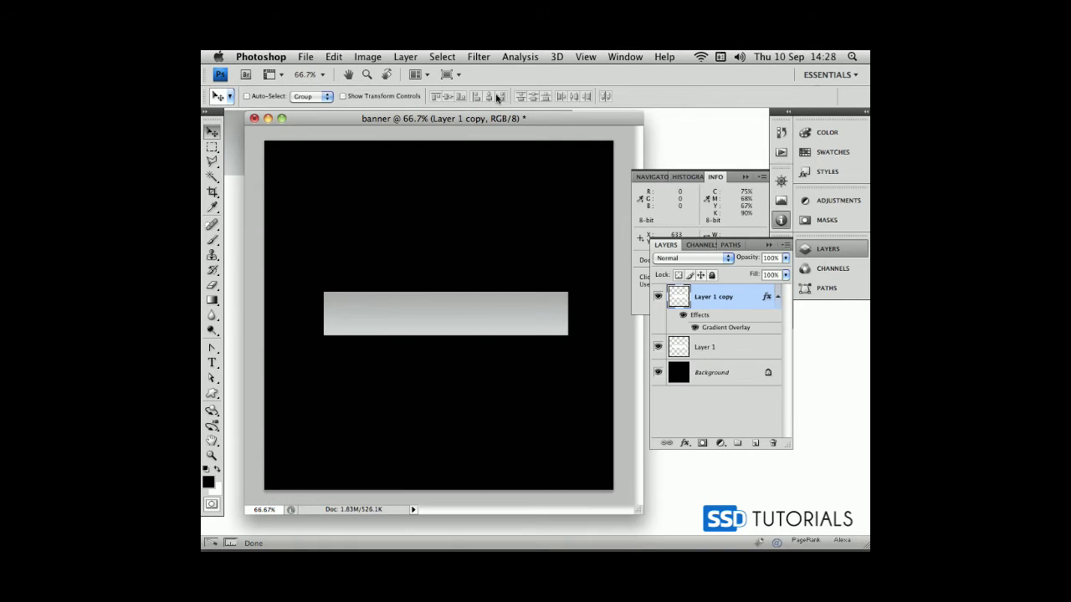
left_click_drag(441, 117, 439, 120)
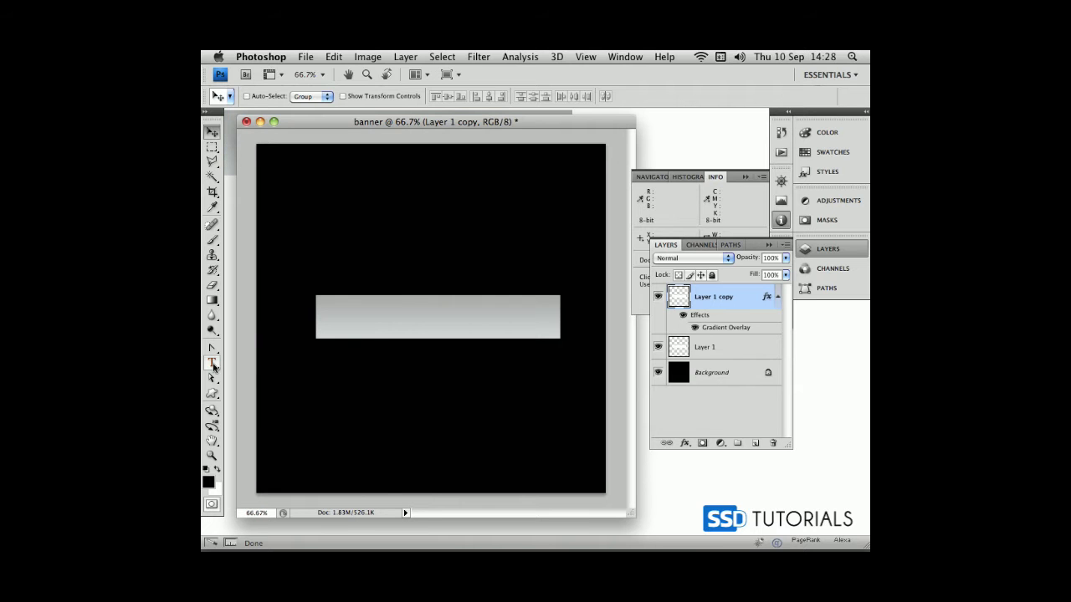
- Add the text 20 % DISCOUNT ON ALL PRODUCTS on the bar in blue #0b82ce
left_click(211, 362)
type("20 % DISCOUNT O")
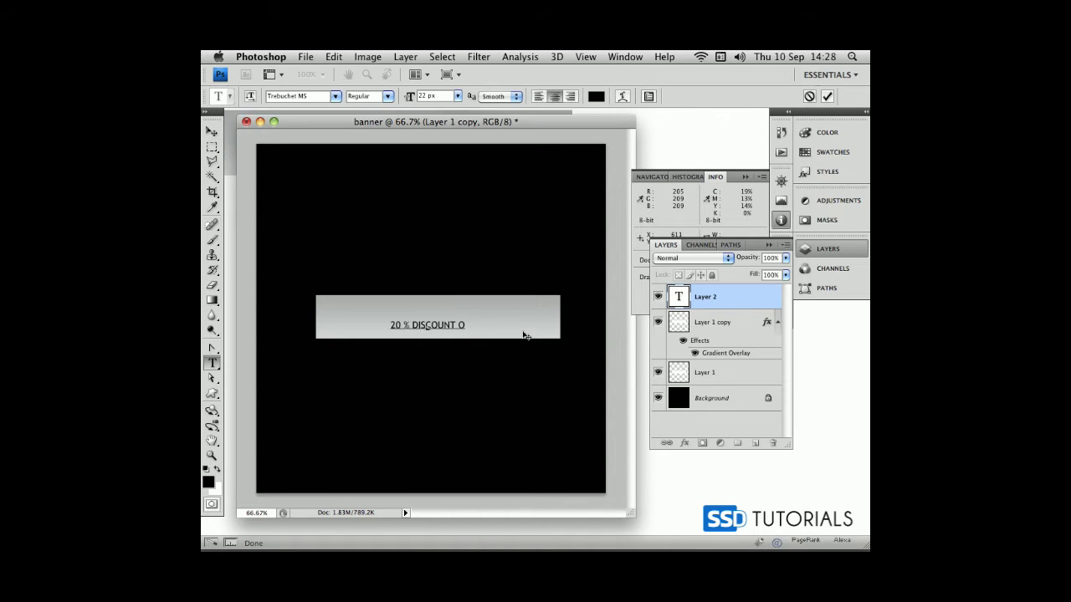
type("N ALL PRODUCTS")
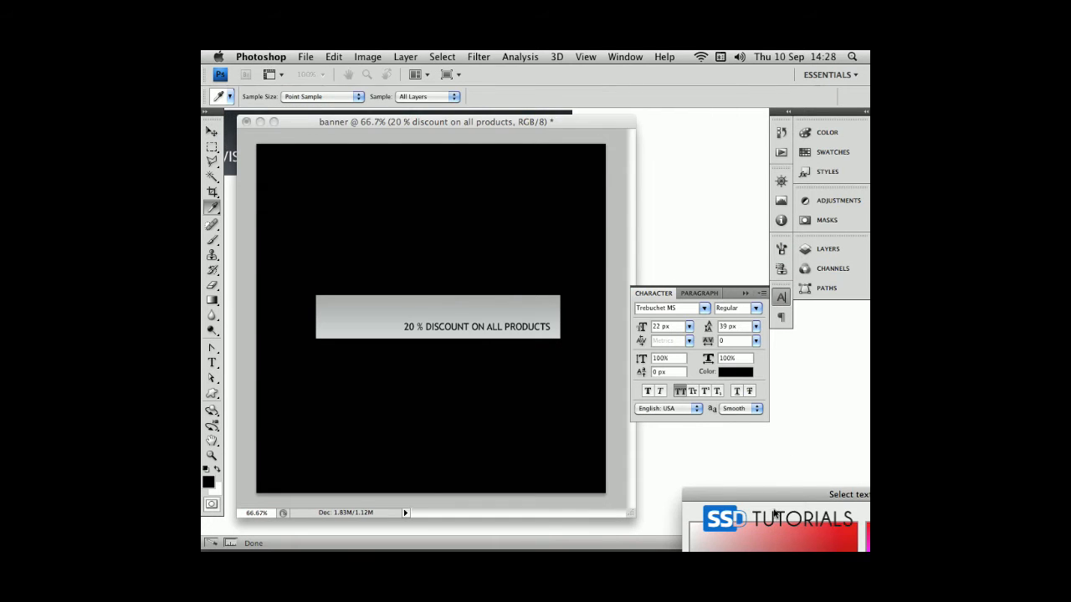
left_click(734, 371)
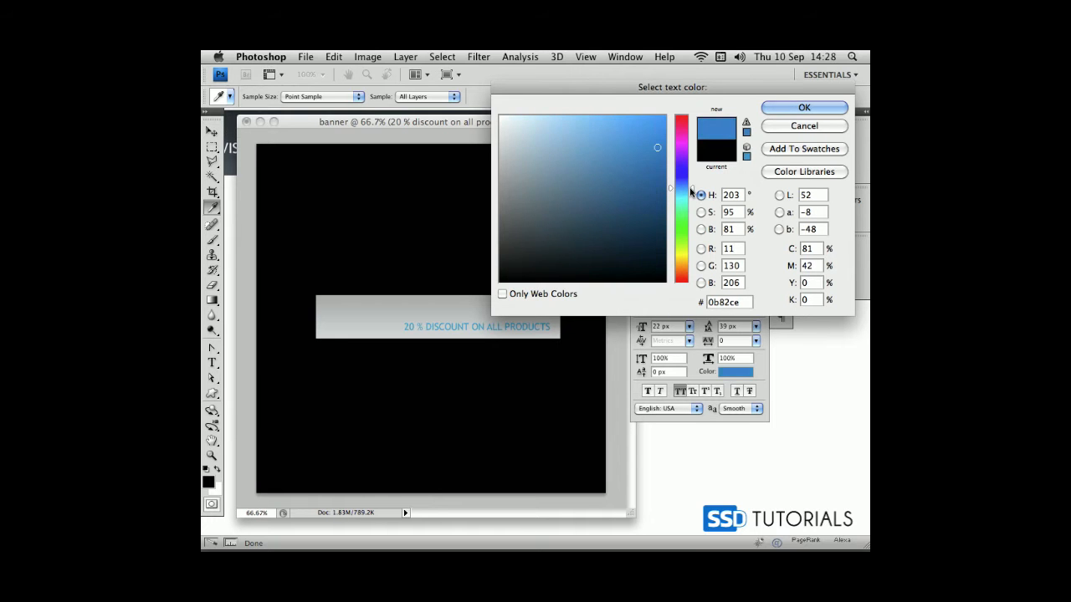
left_click(803, 107)
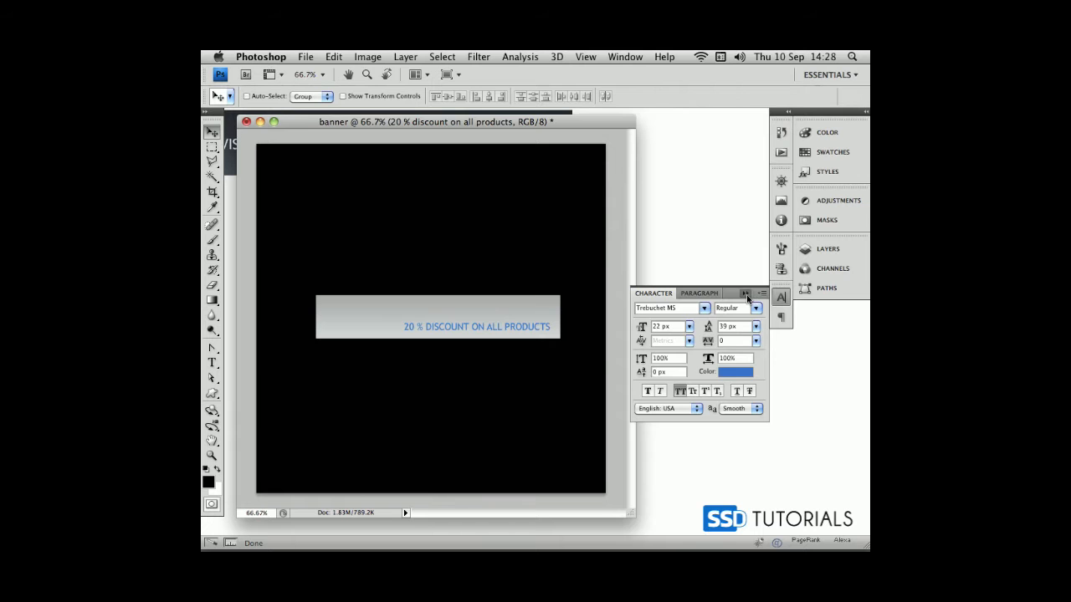
left_click(826, 248)
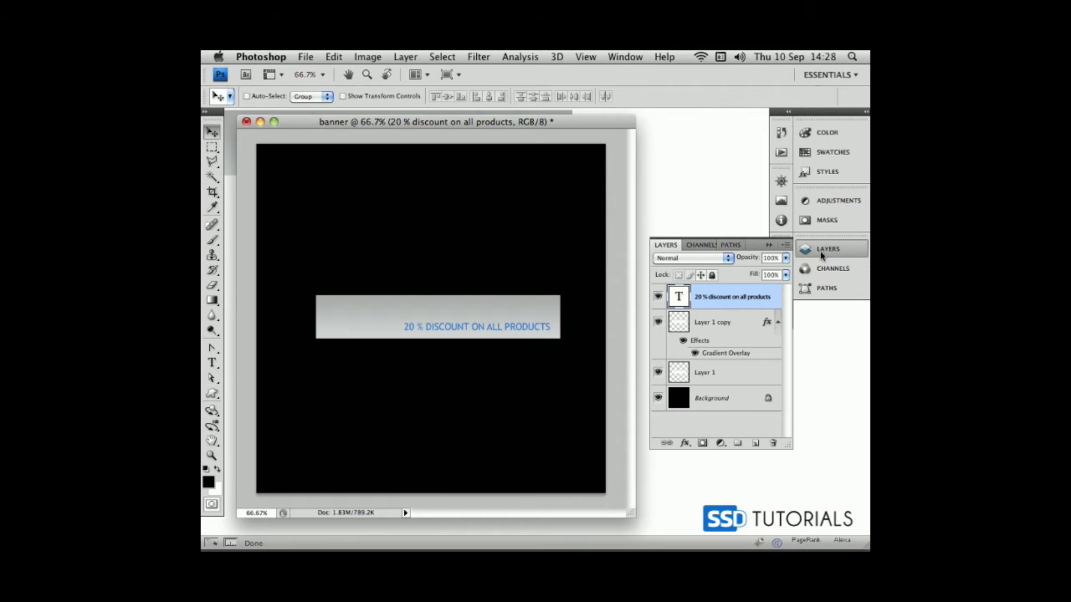
- Add a layer above the gradient bar and paint bubbles with a spatter brush preset
left_click(713, 321)
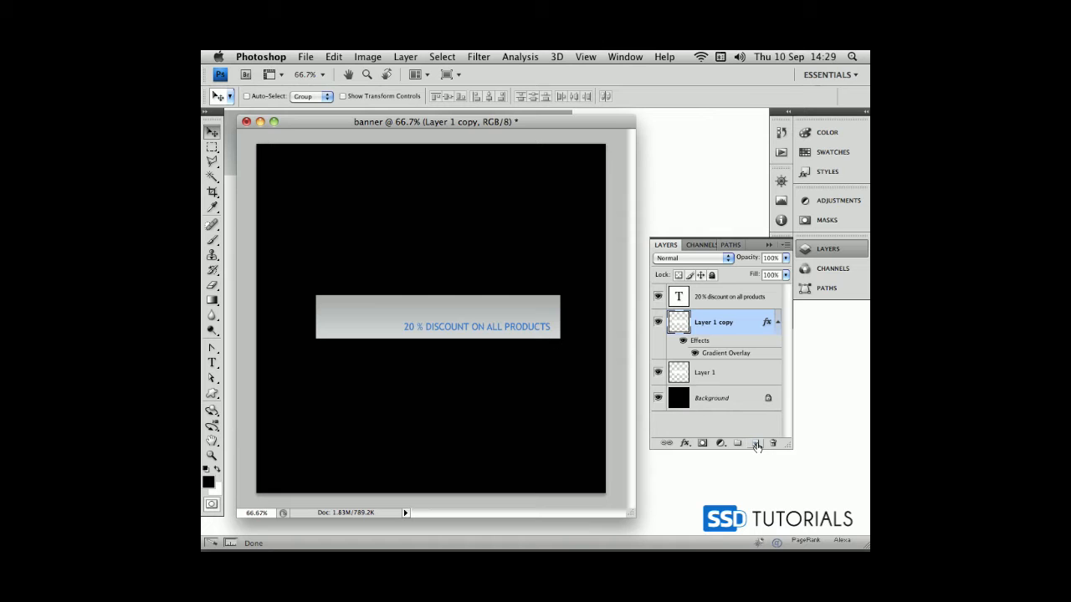
left_click(738, 442)
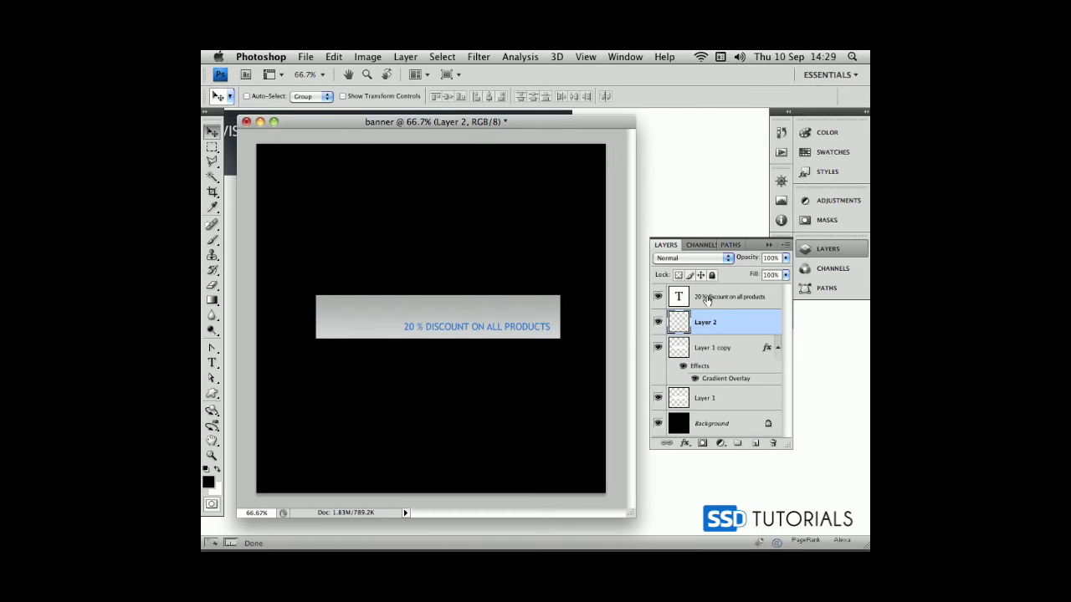
left_click(211, 240)
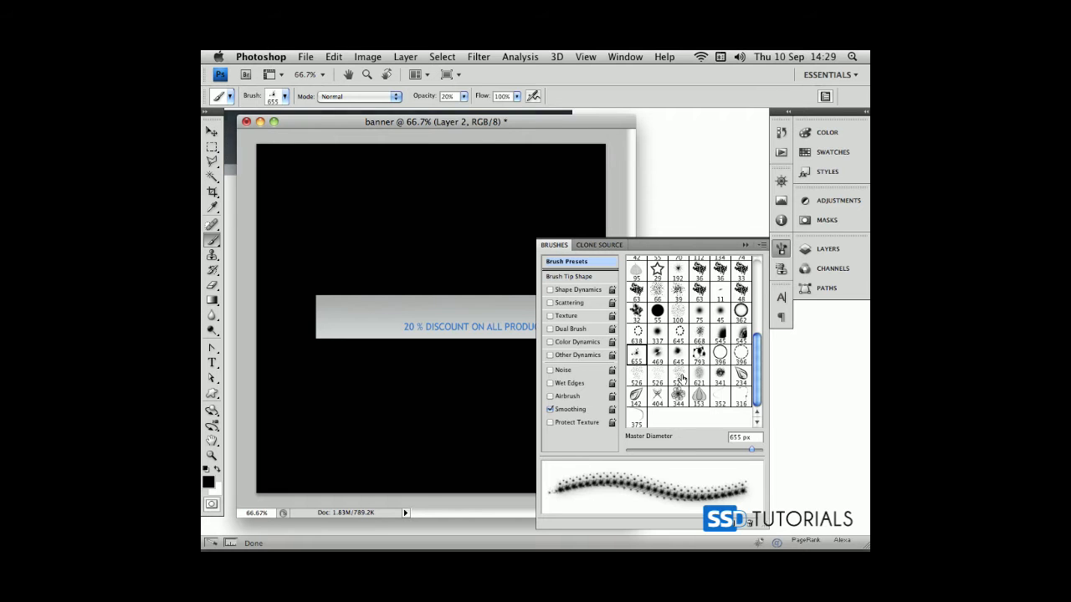
left_click(700, 378)
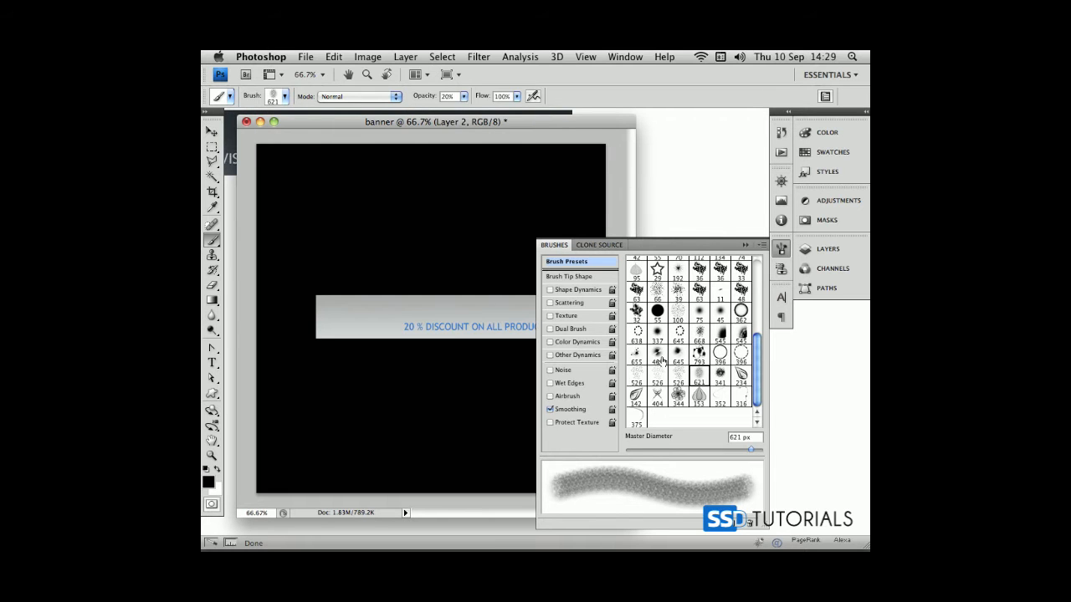
left_click(699, 353)
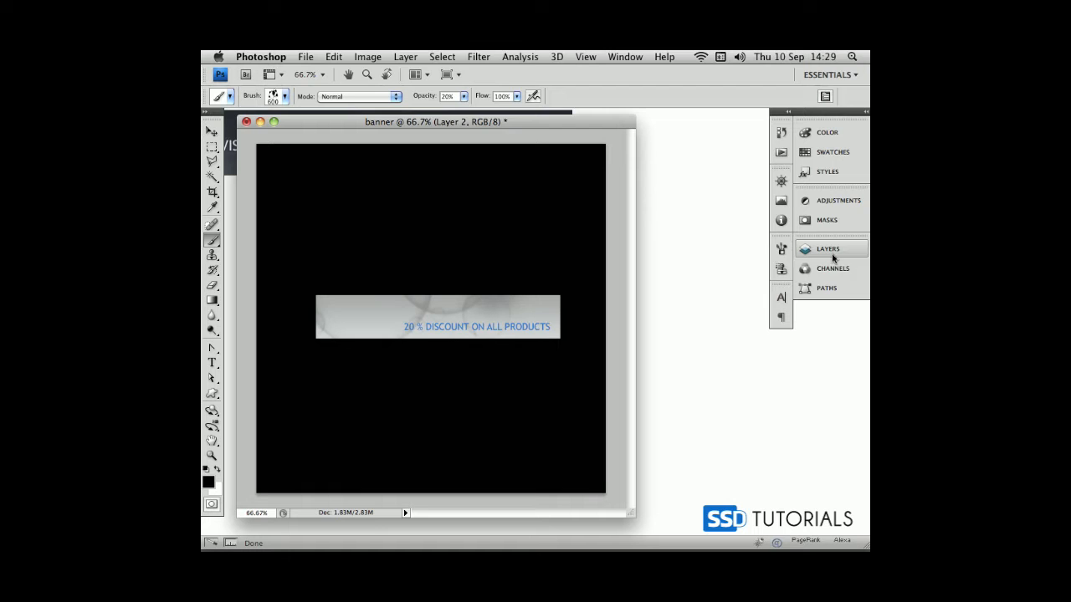
left_click(826, 247)
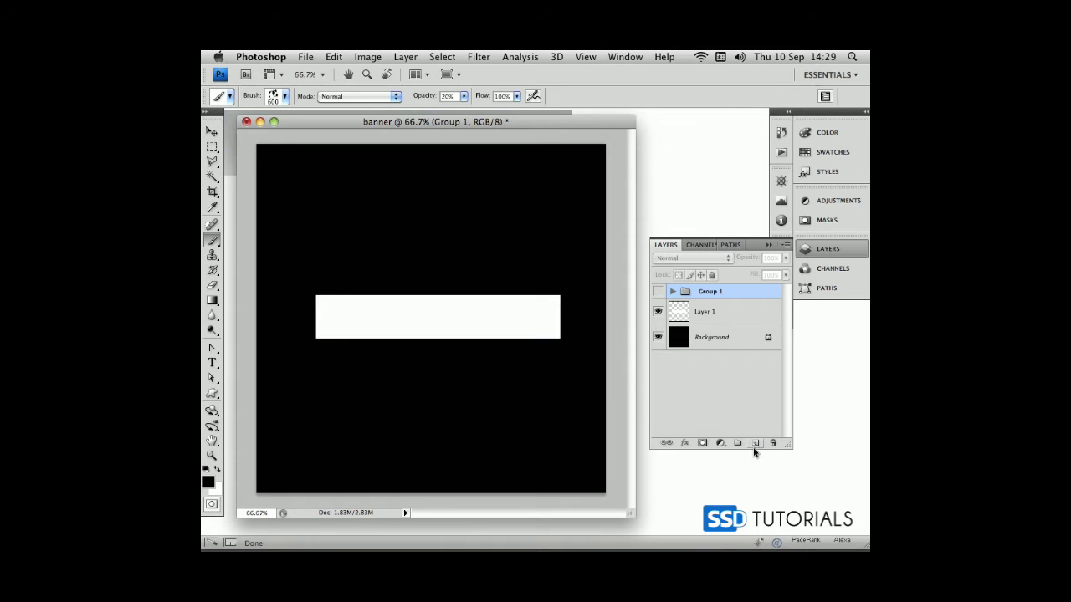
- Duplicate the plain white bar layer beneath the hidden Group 1
left_click(706, 311)
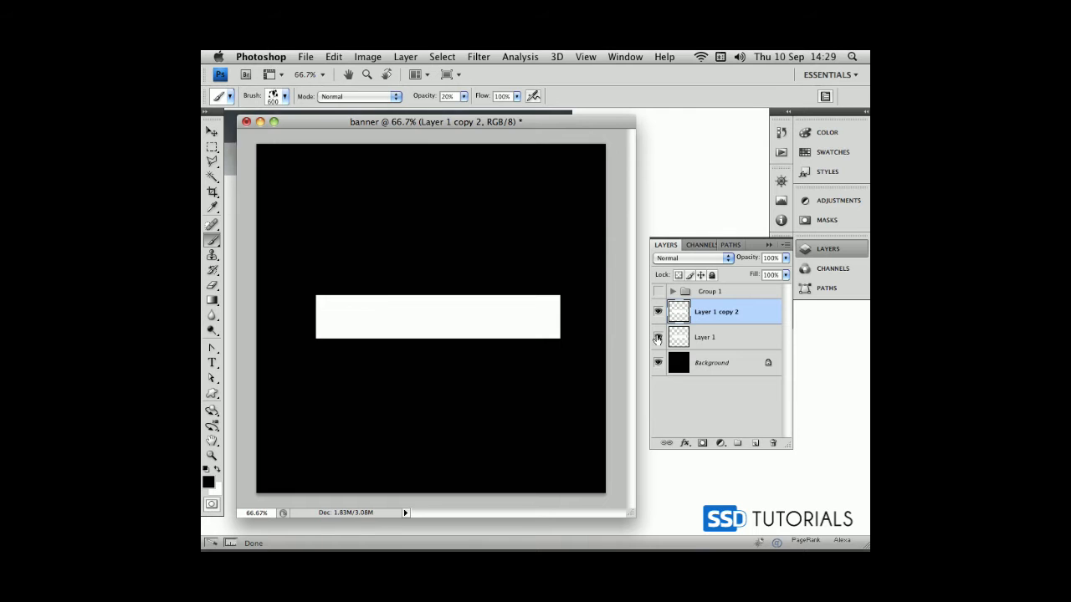
mouse_move(686, 442)
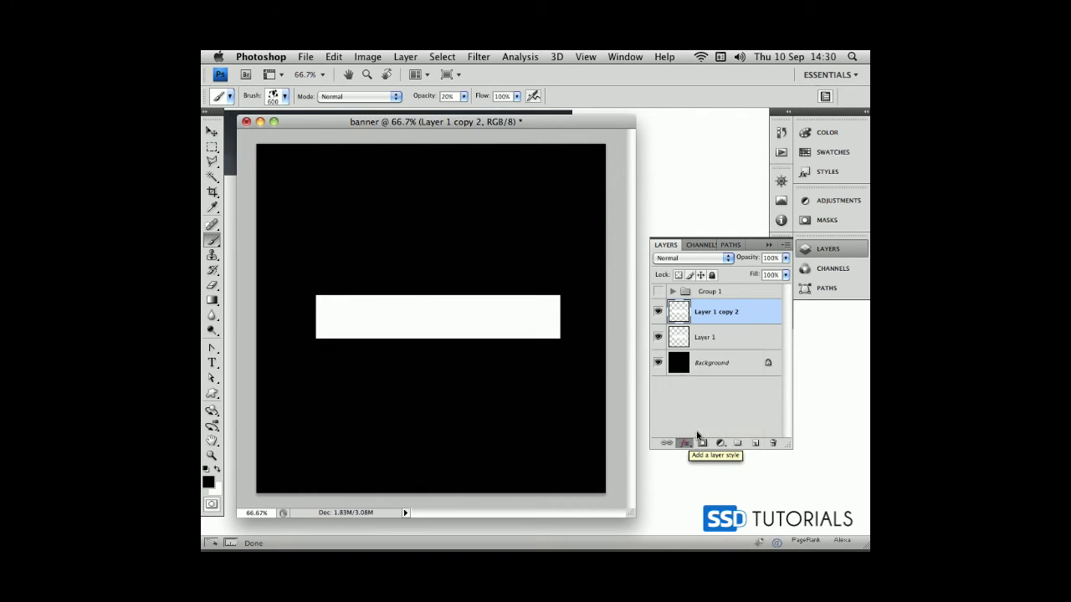
- Give the copied bar a dark charcoal grey Gradient Overlay preset
left_click(696, 442)
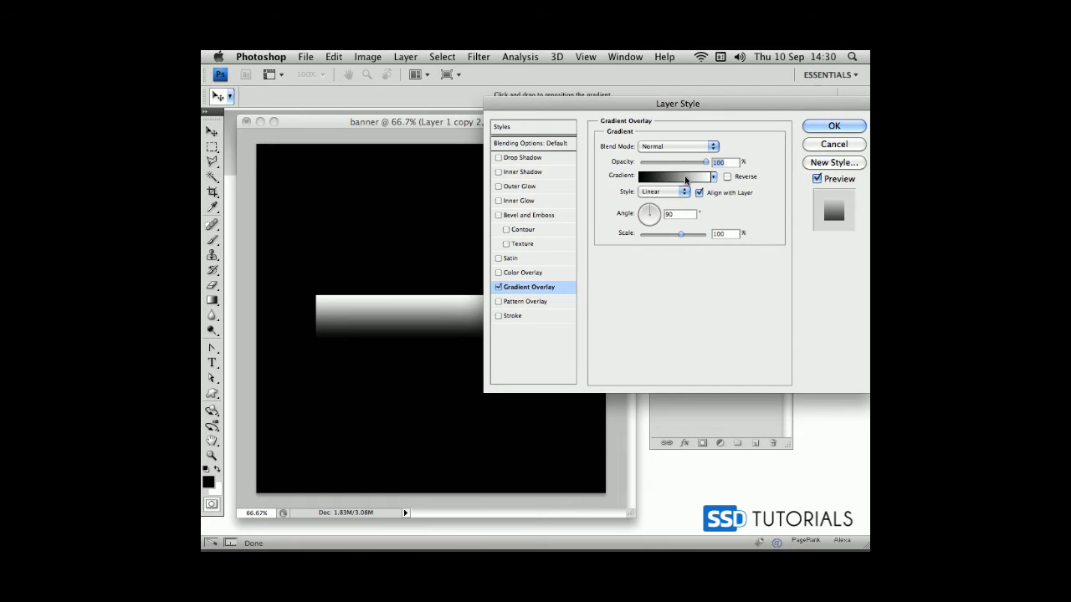
left_click(673, 177)
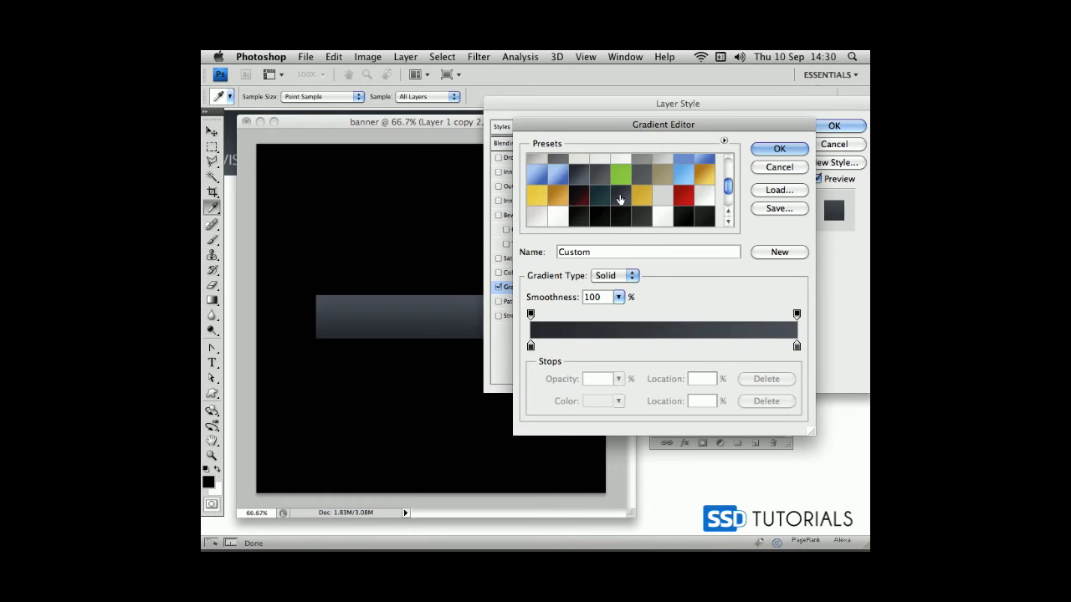
scroll("down", 3)
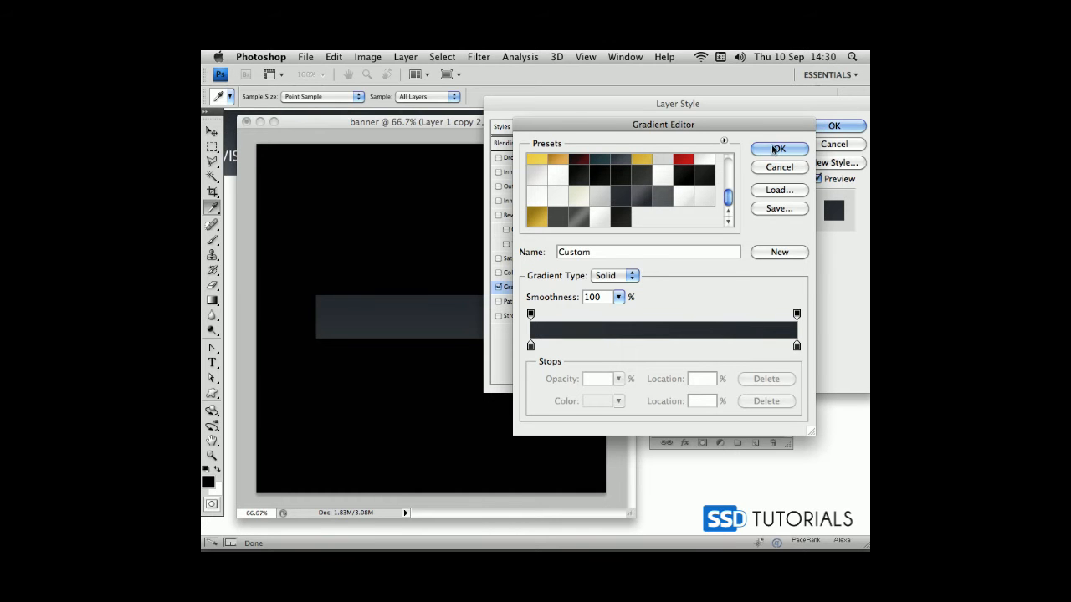
left_click(778, 149)
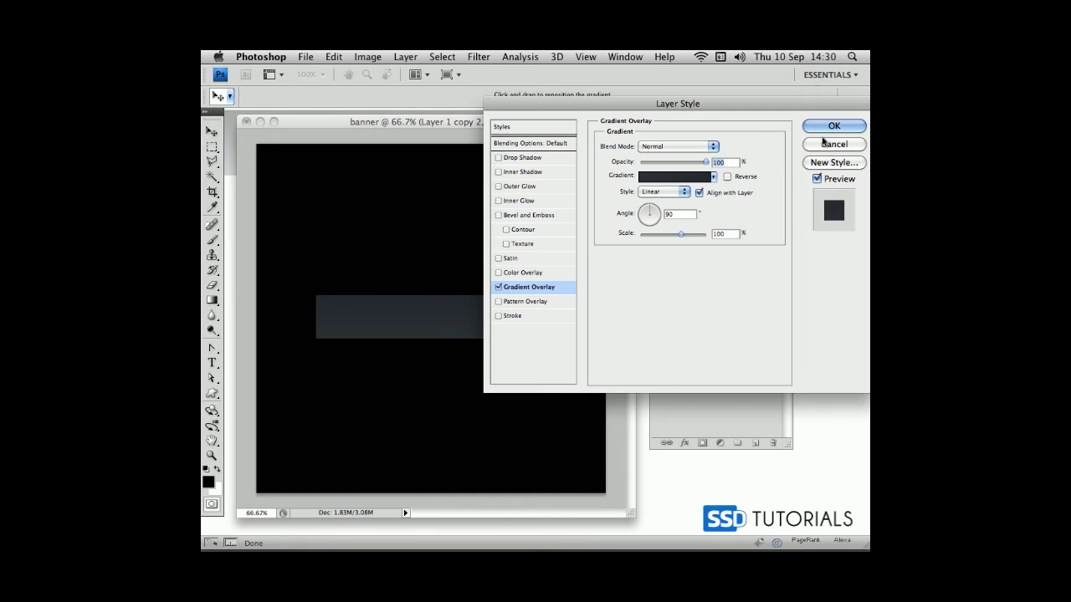
left_click(833, 125)
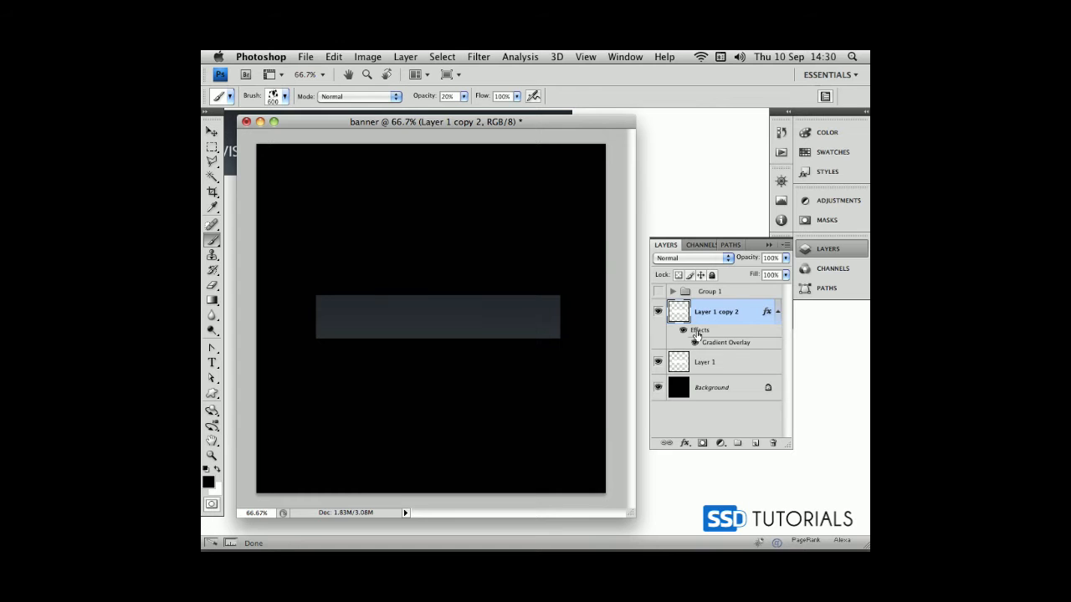
- Write VISIT OUR STORE TODAY! on the dark bar in light grey #dddddd
left_click(212, 362)
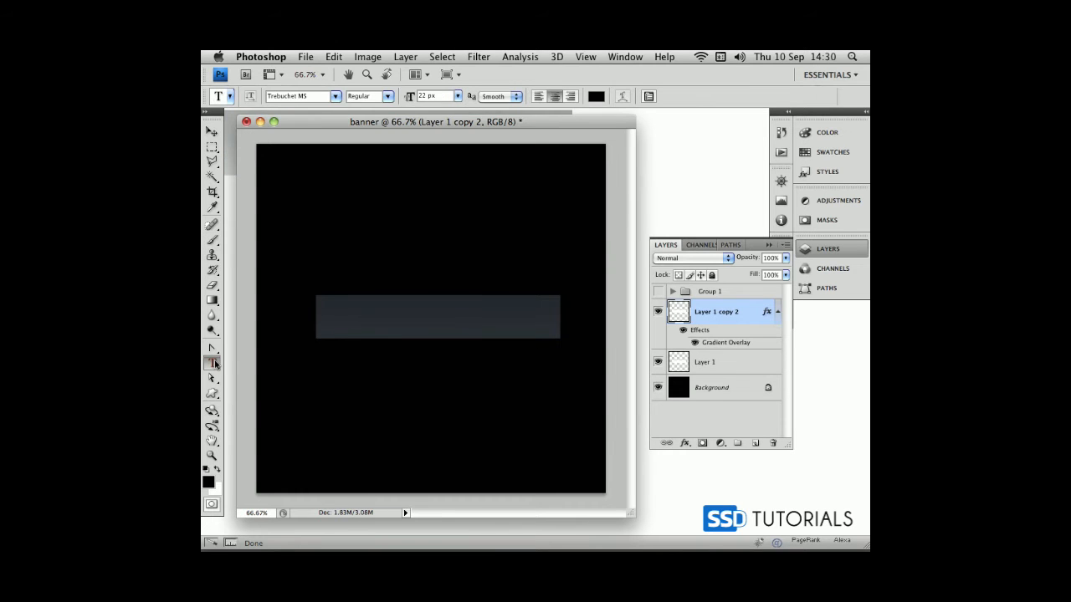
left_click(325, 308)
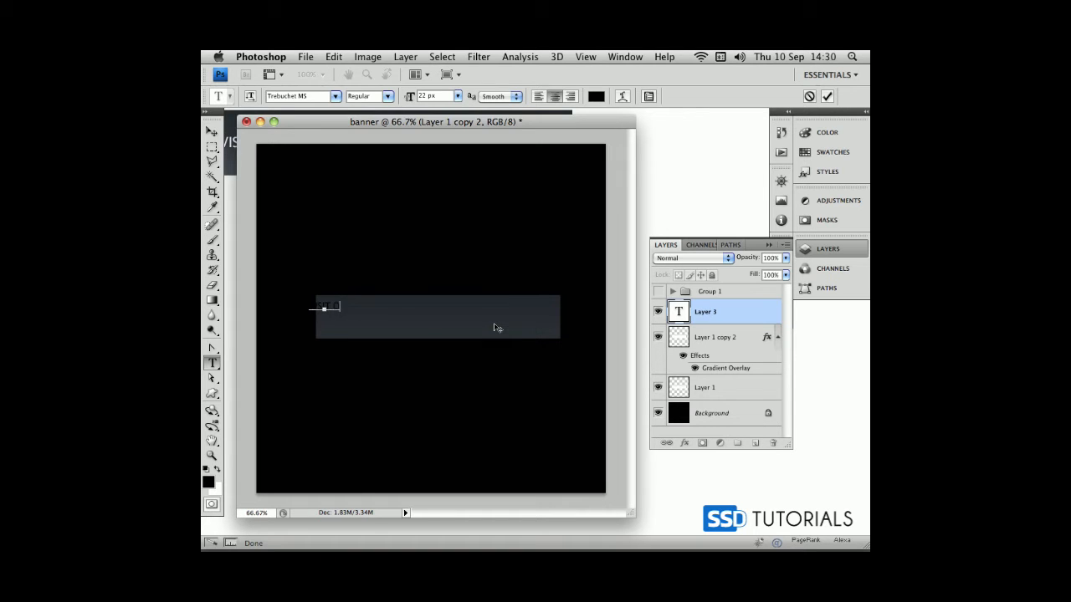
type("STORE TODAY")
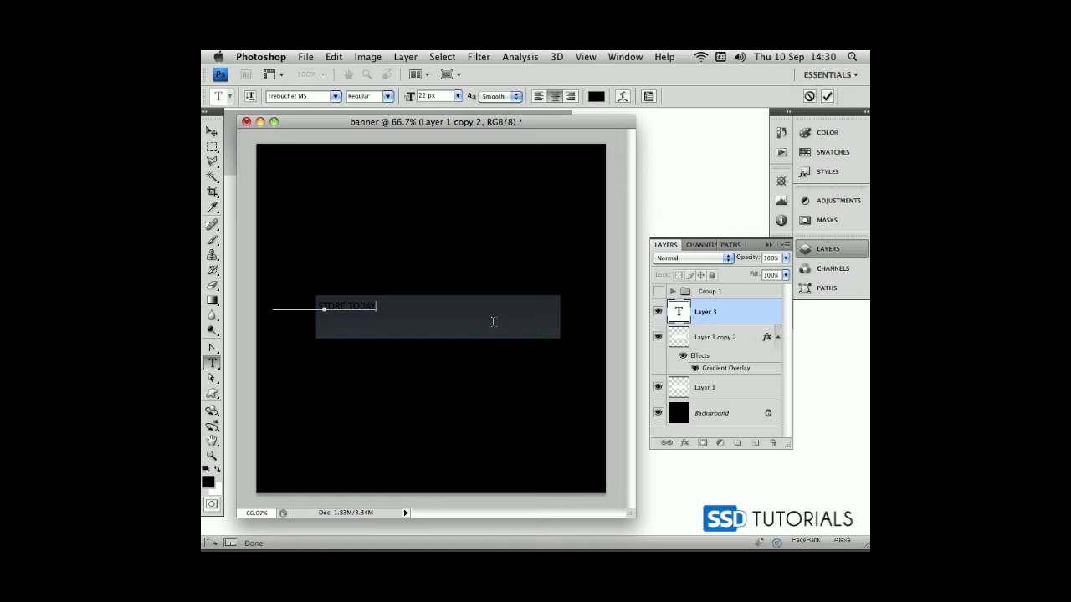
left_click(211, 130)
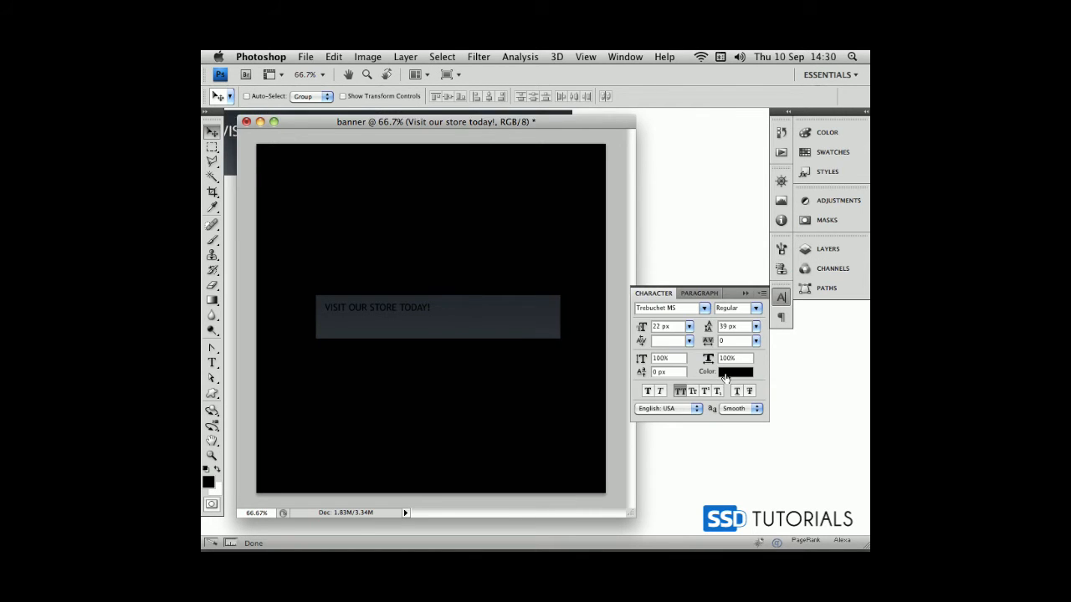
left_click(735, 372)
type("dddddd")
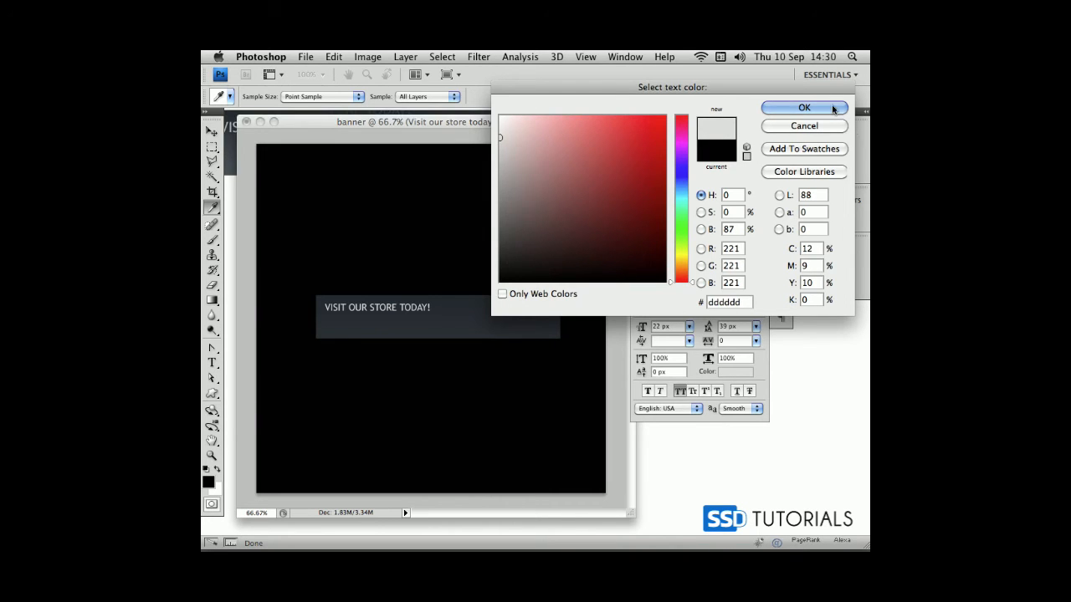
left_click(803, 107)
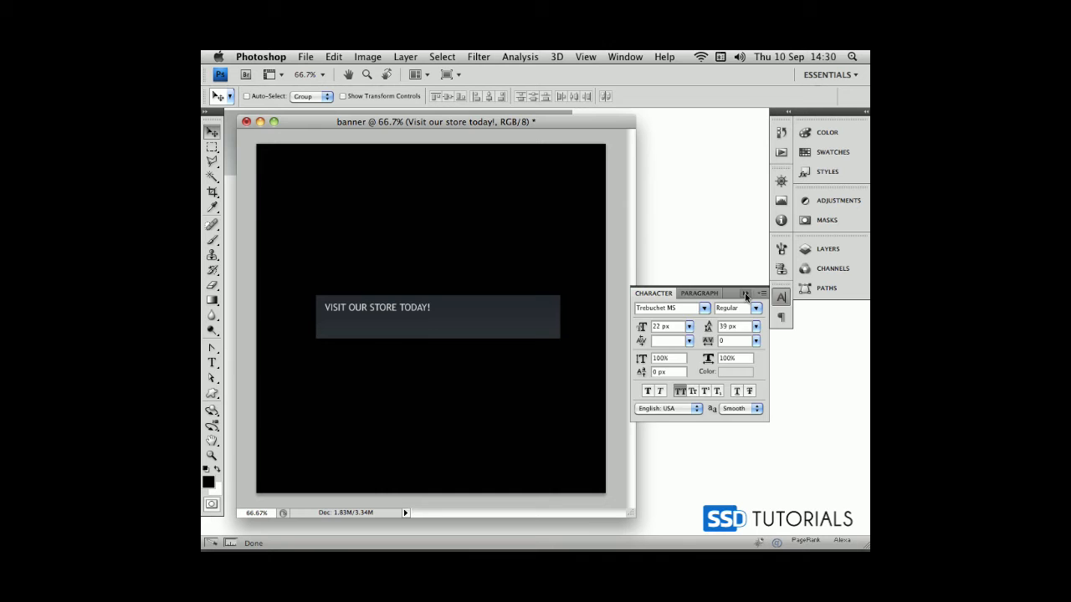
left_click(827, 247)
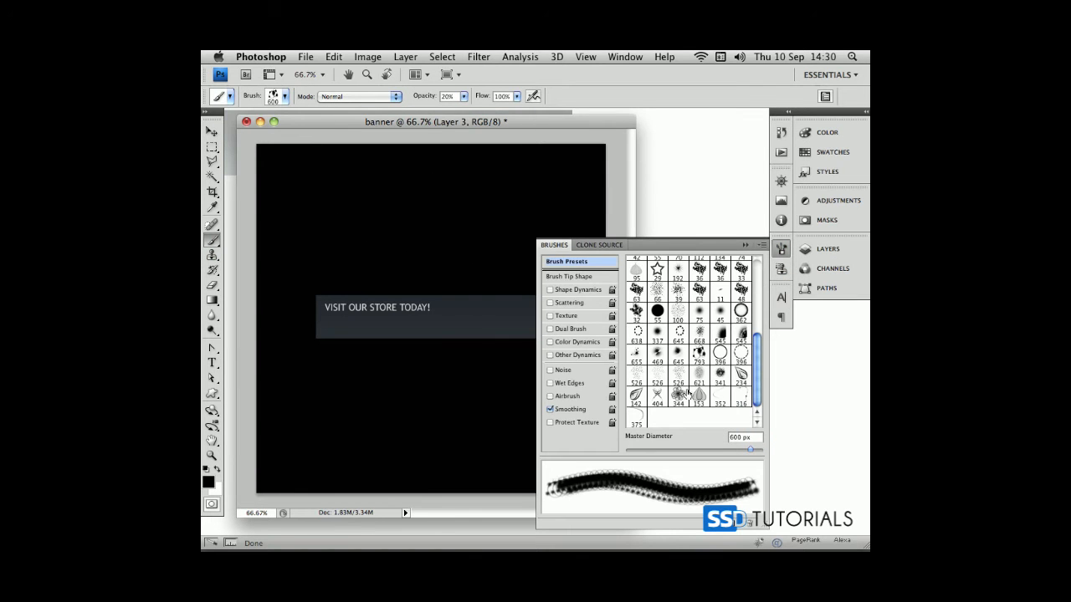
- Paint spatter bubbles behind the slogan and tint them light blue 00aeff via Color Overlay
left_click(636, 376)
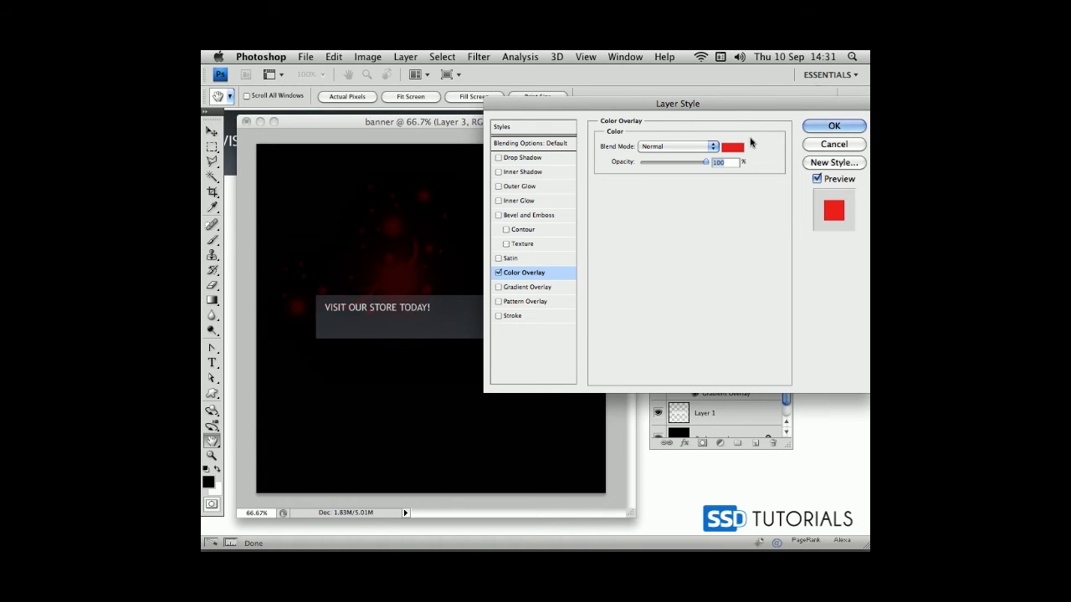
left_click(733, 147)
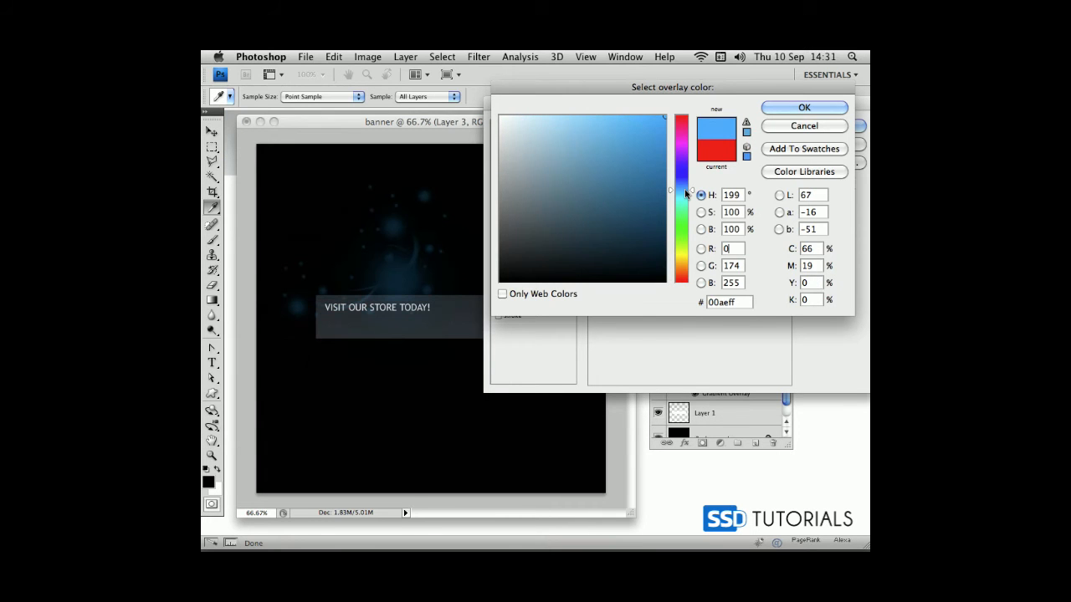
left_click(803, 107)
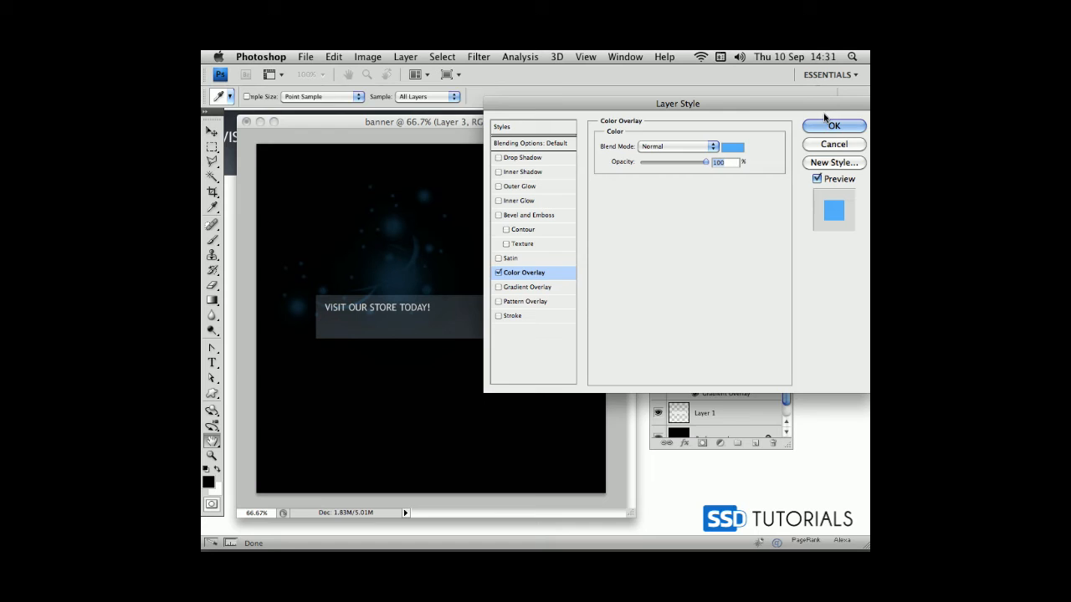
left_click(833, 125)
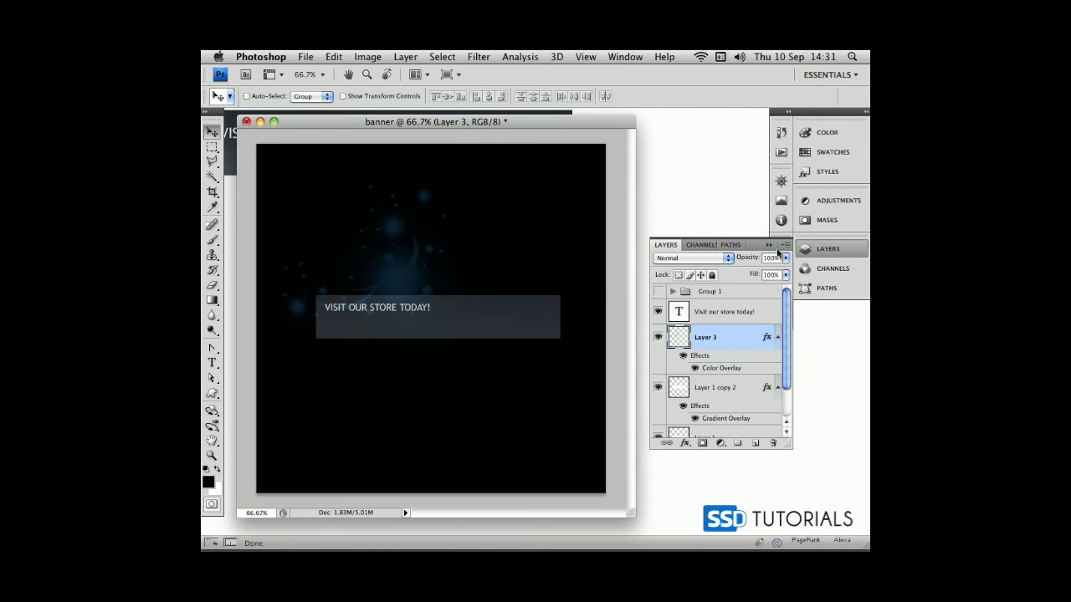
left_click(723, 312)
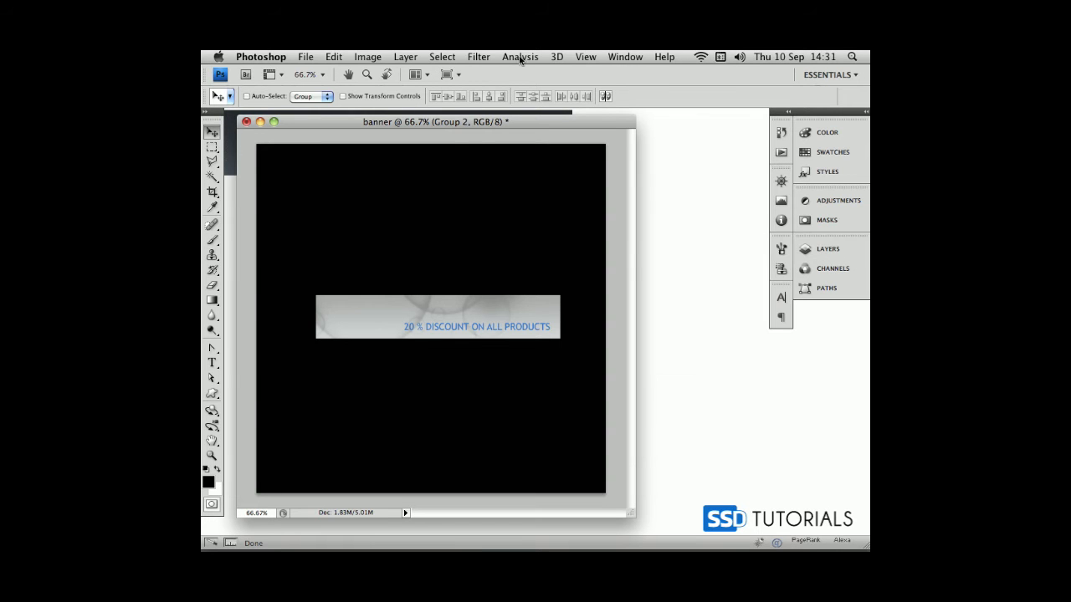
- Show the Animation timeline via the Window menu and expand Group 1 in its layer list
left_click(626, 57)
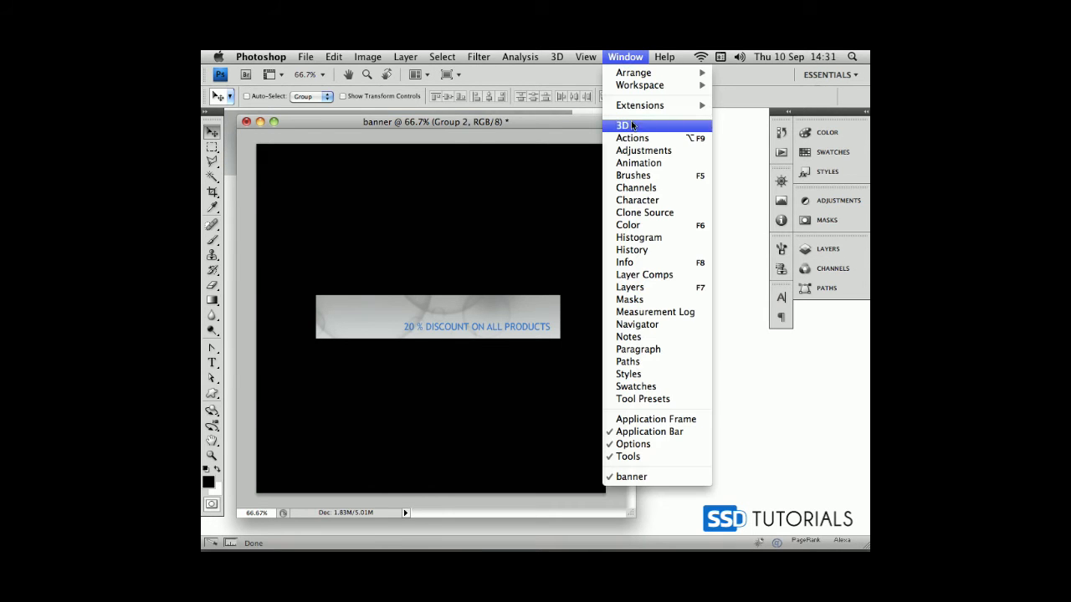
left_click(640, 163)
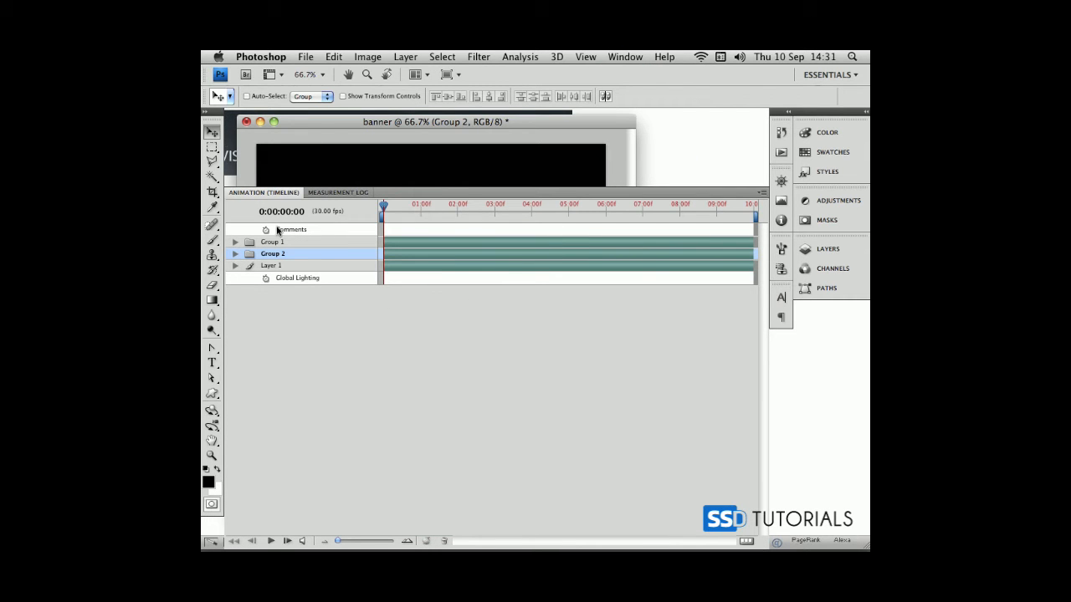
mouse_move(258, 248)
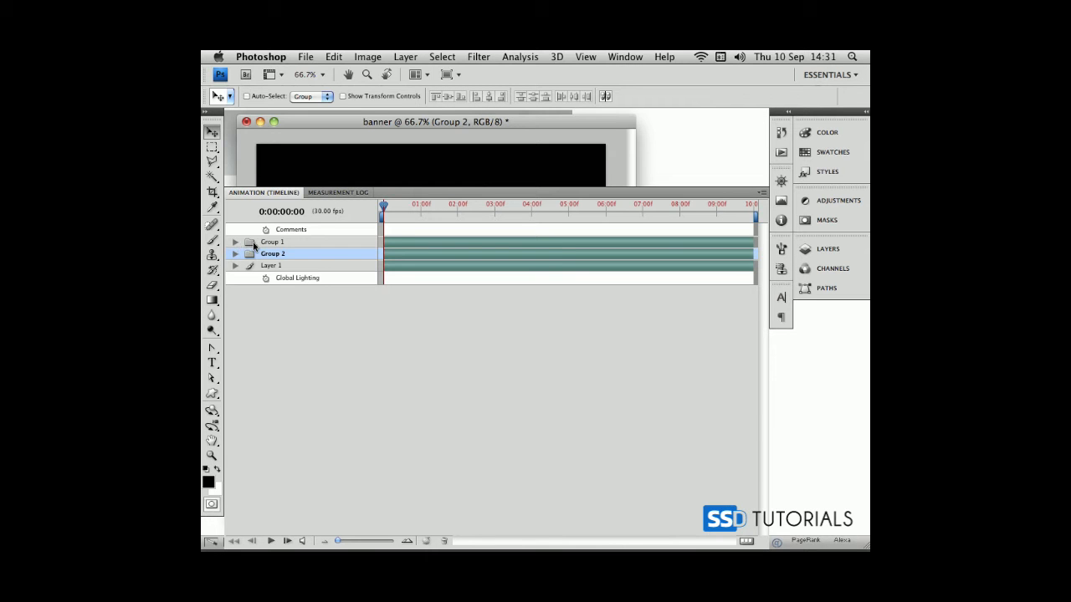
left_click(271, 265)
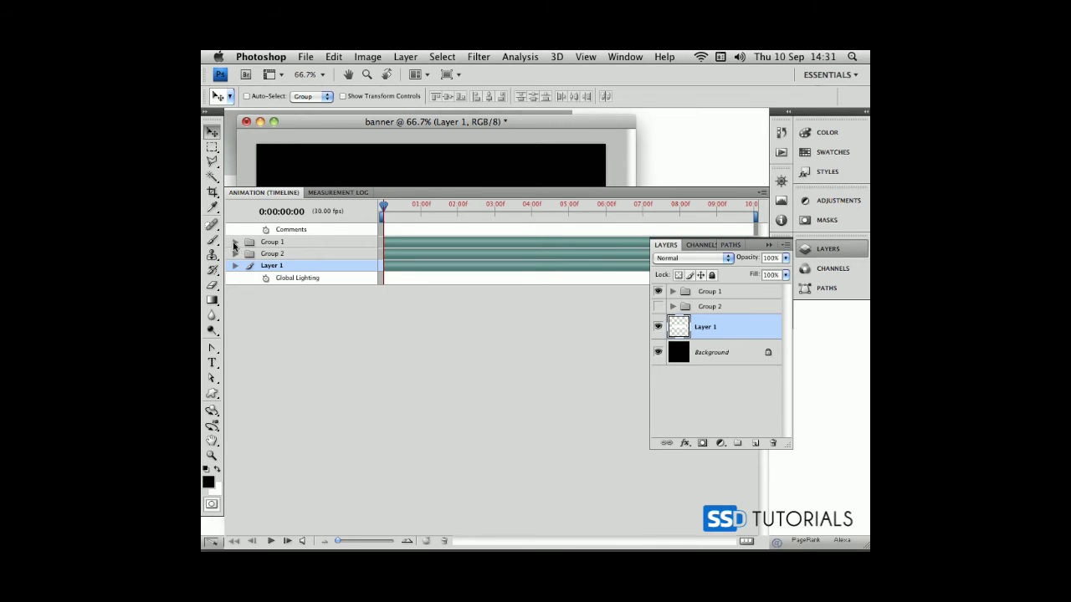
left_click(234, 241)
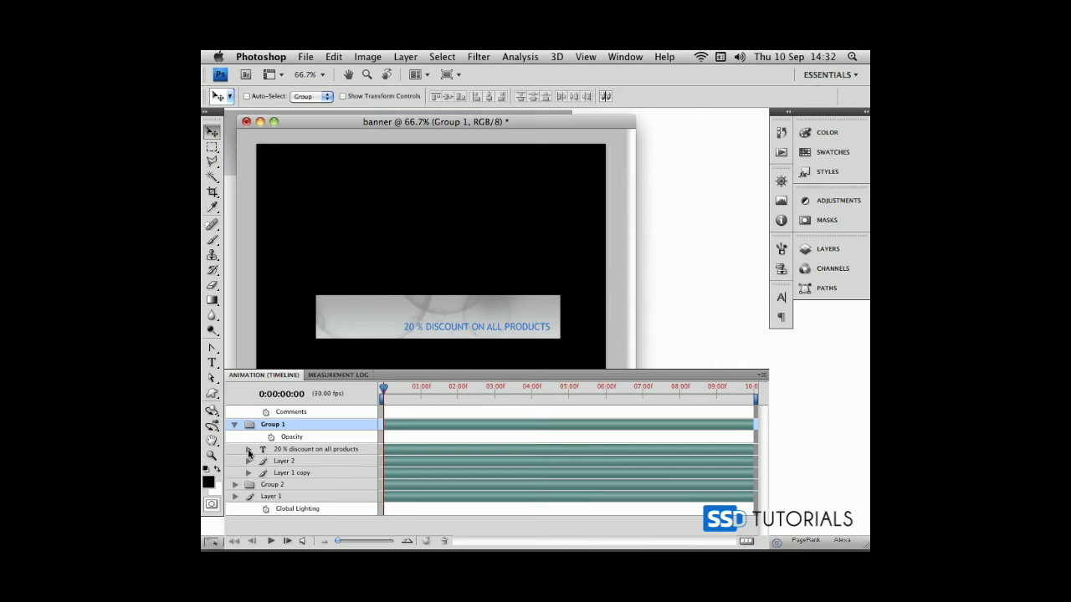
- Record Position keyframes so the discount text starts off-canvas right and slides into place
left_click(248, 448)
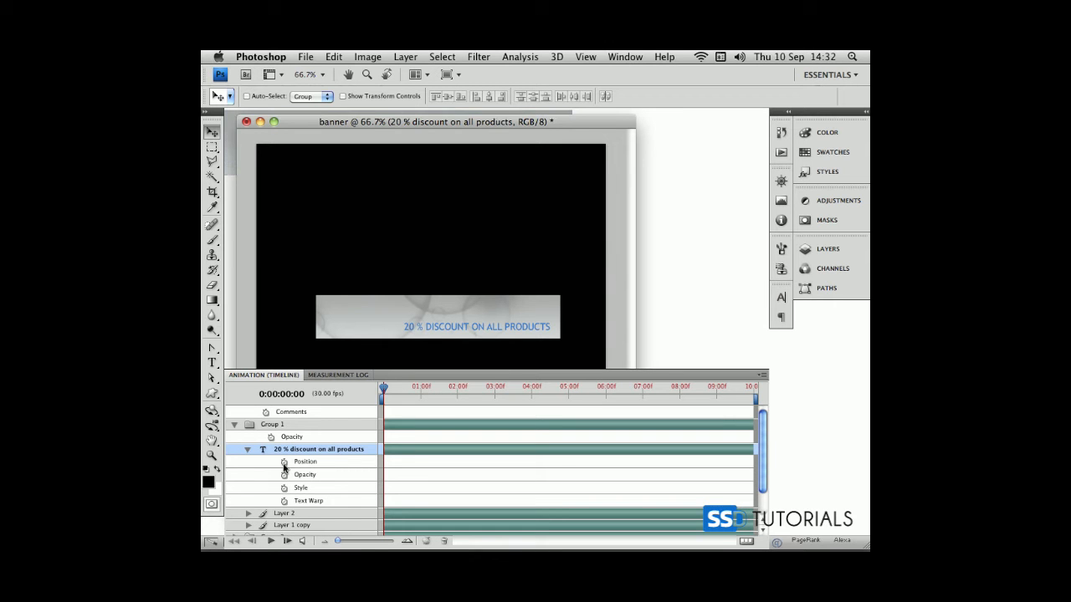
mouse_move(284, 462)
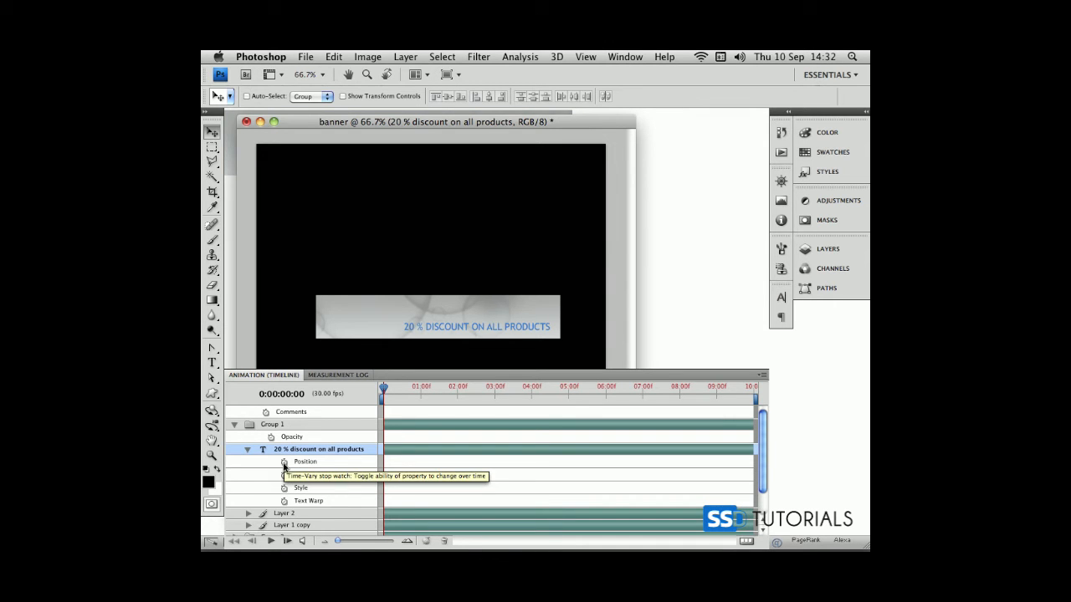
left_click(285, 462)
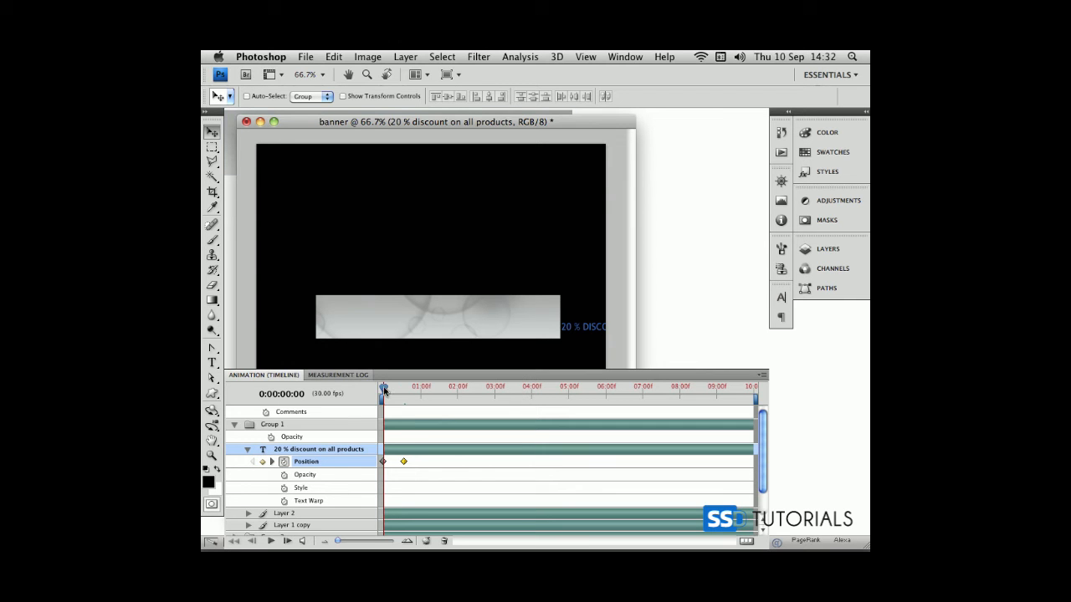
left_click_drag(383, 387, 408, 386)
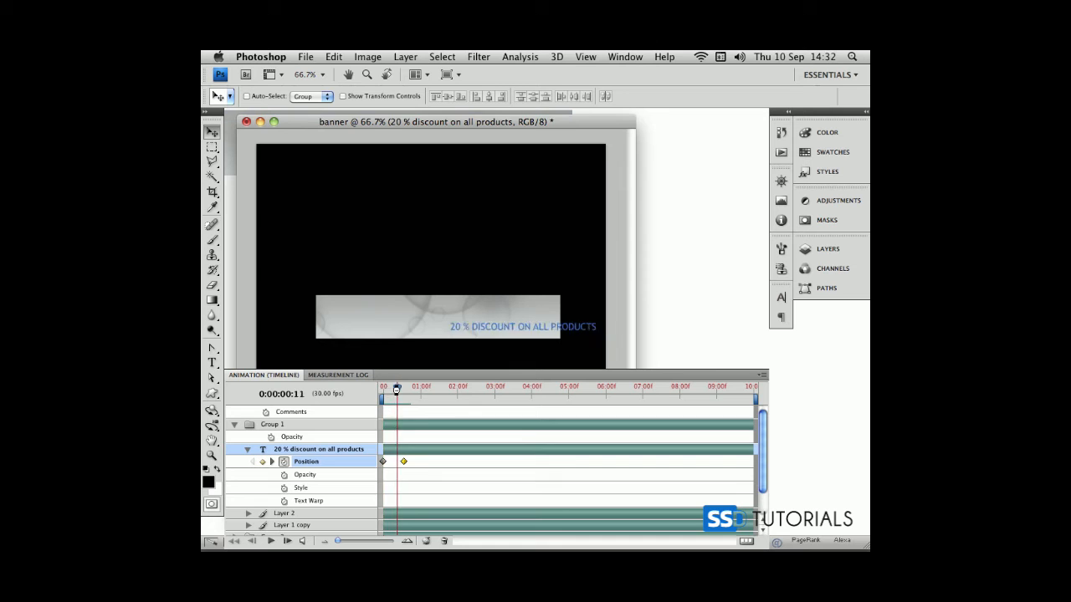
left_click_drag(395, 388, 402, 388)
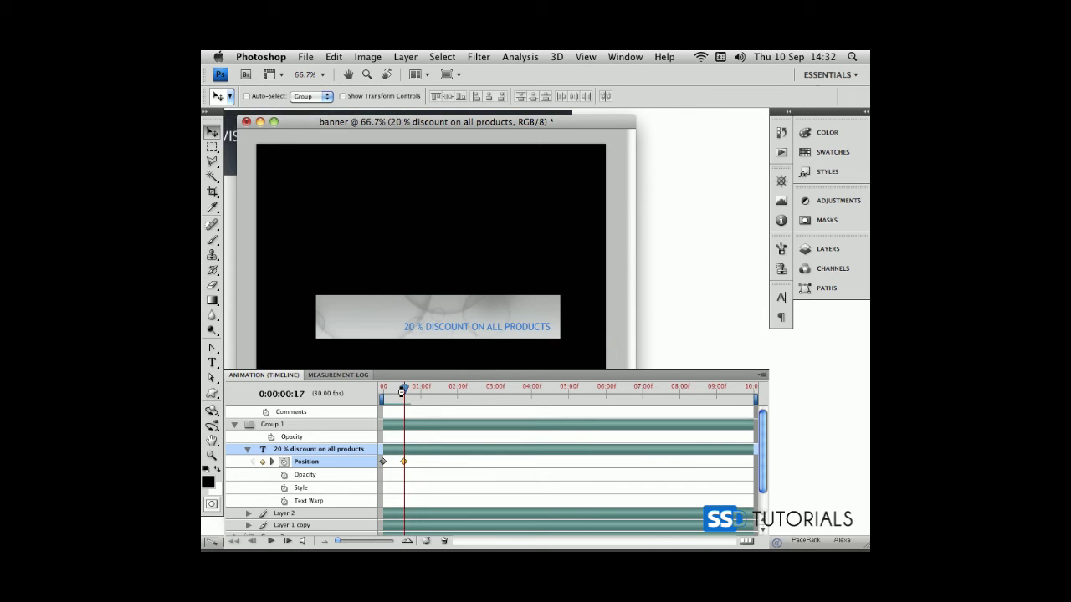
left_click_drag(401, 393, 492, 394)
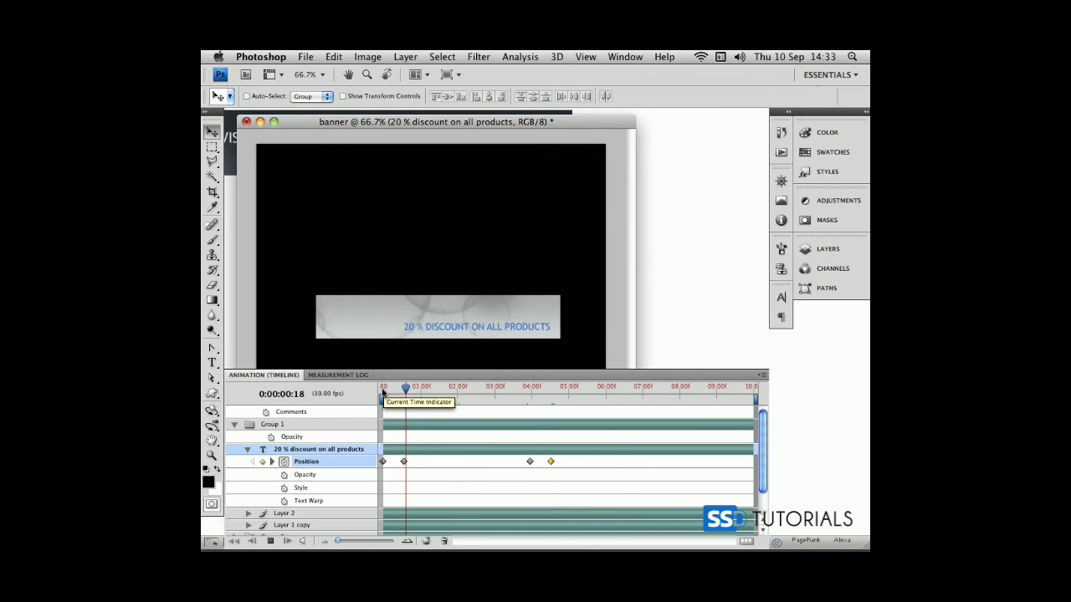
- Retime the exit Position keyframes earlier so the text slides out left around 2.5–3 s, previewing by scrubbing
left_click_drag(405, 388, 453, 388)
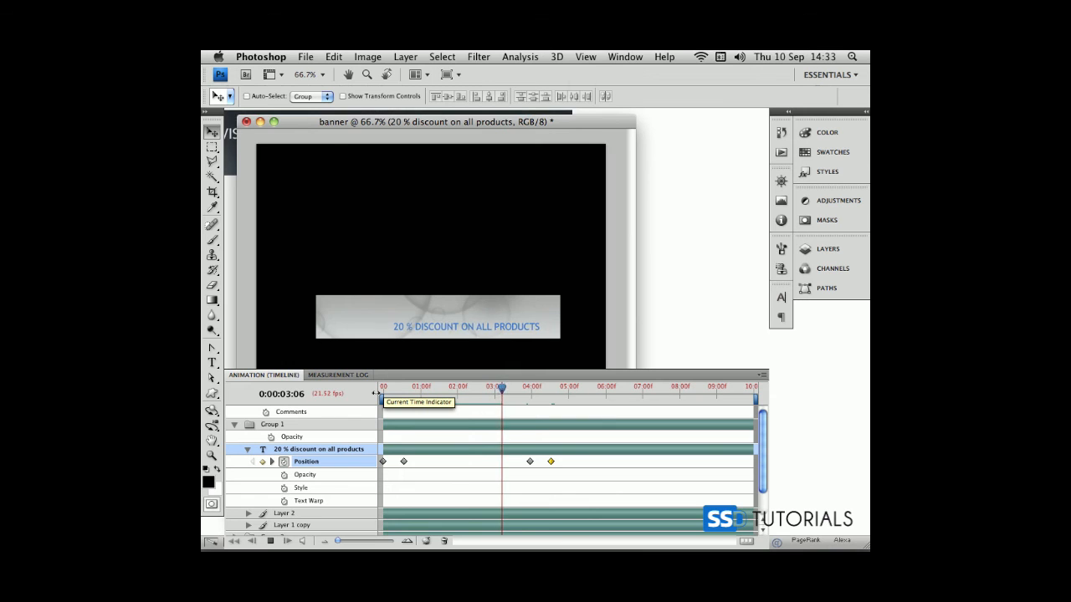
left_click_drag(502, 388, 548, 389)
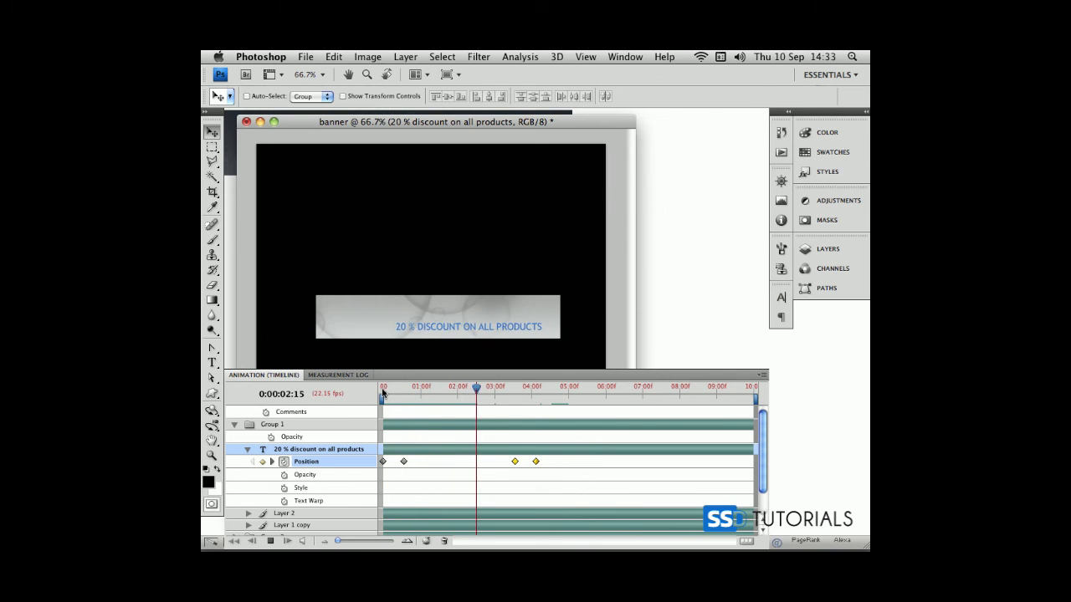
left_click_drag(477, 389, 522, 388)
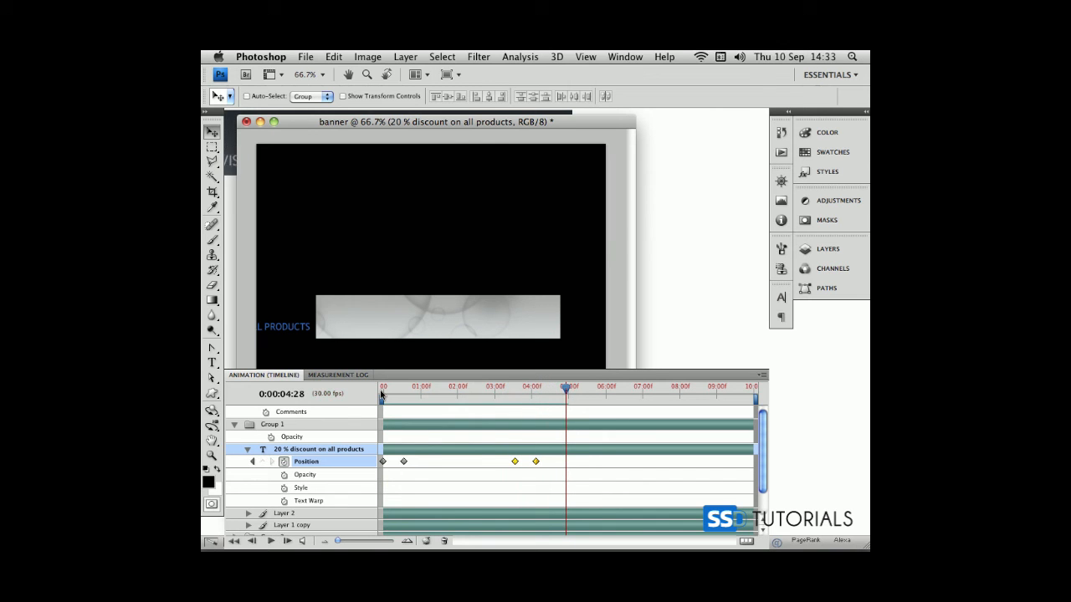
mouse_move(505, 472)
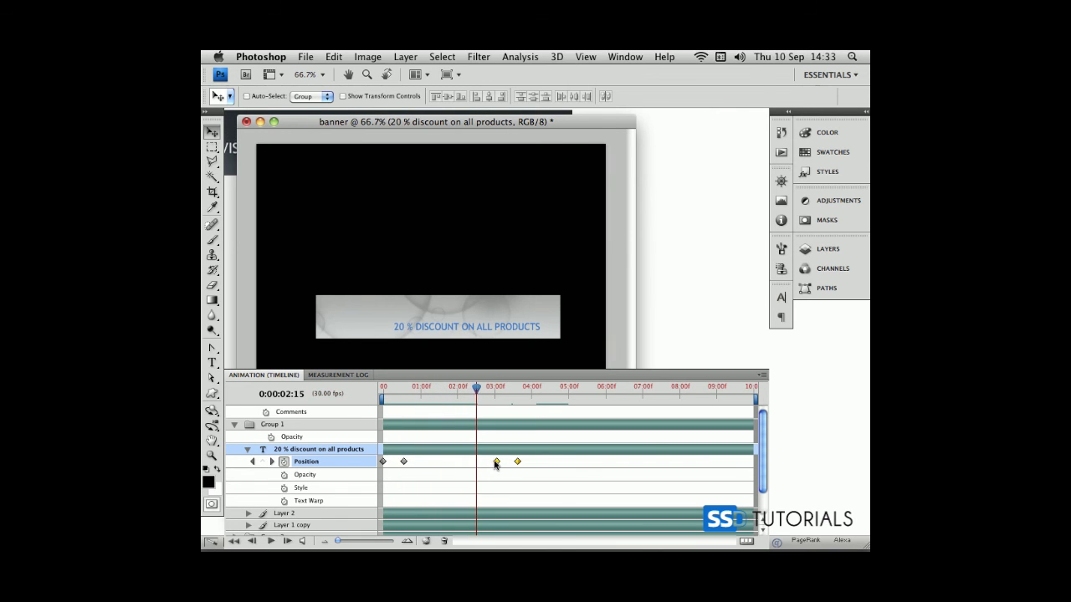
left_click_drag(517, 462, 475, 462)
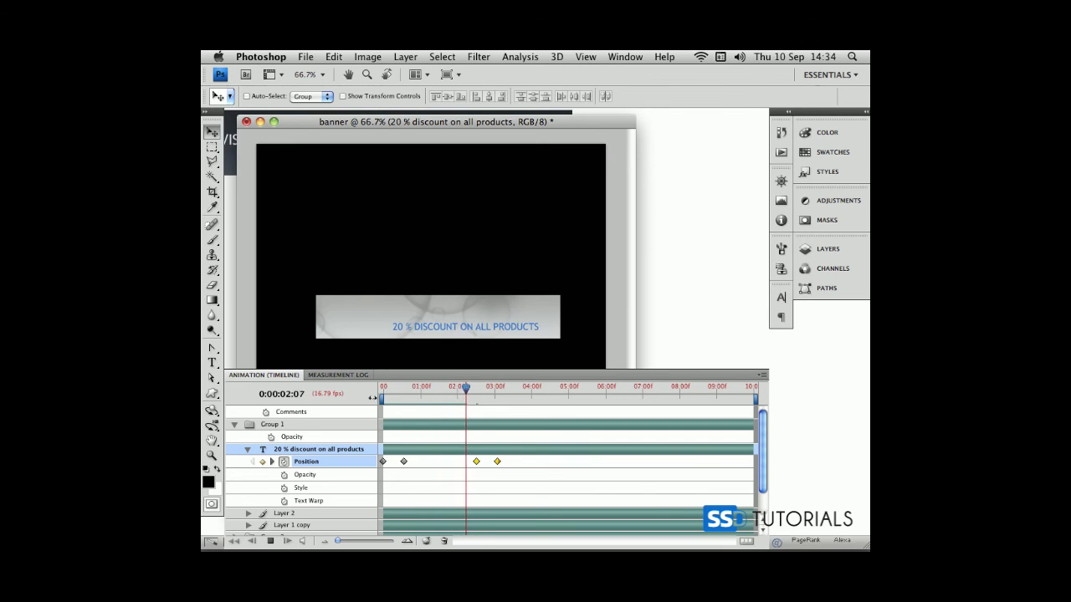
left_click_drag(465, 388, 505, 388)
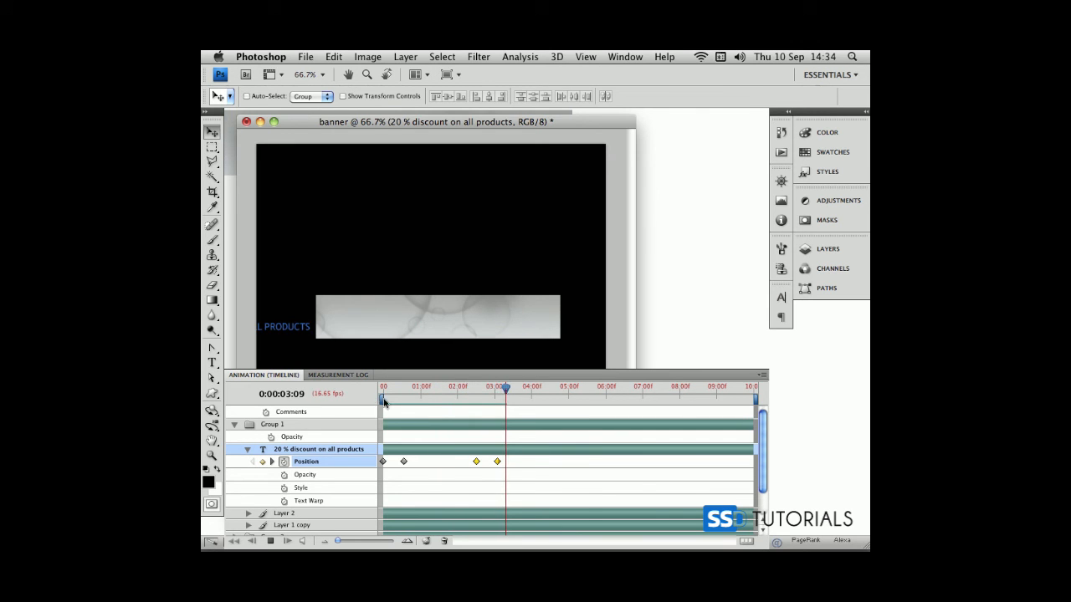